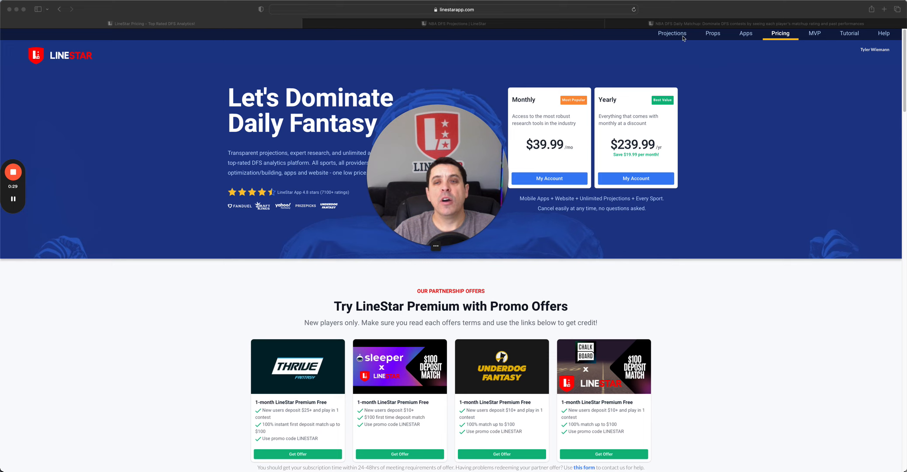
# - Show the Nov 27, 2023 NBA DraftKings Late Swap projections table
pyautogui.click(673, 33)
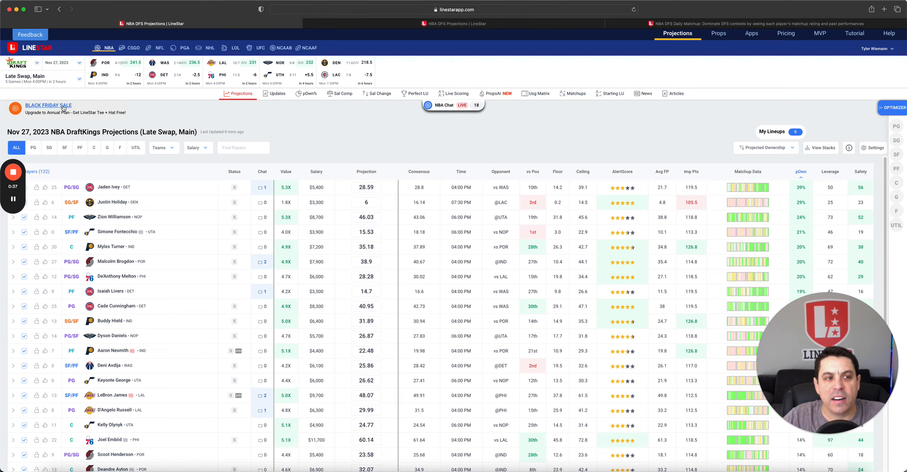
# - Review the Black Friday JotForm bonus redemption form, then return to the projections table
pyautogui.click(47, 104)
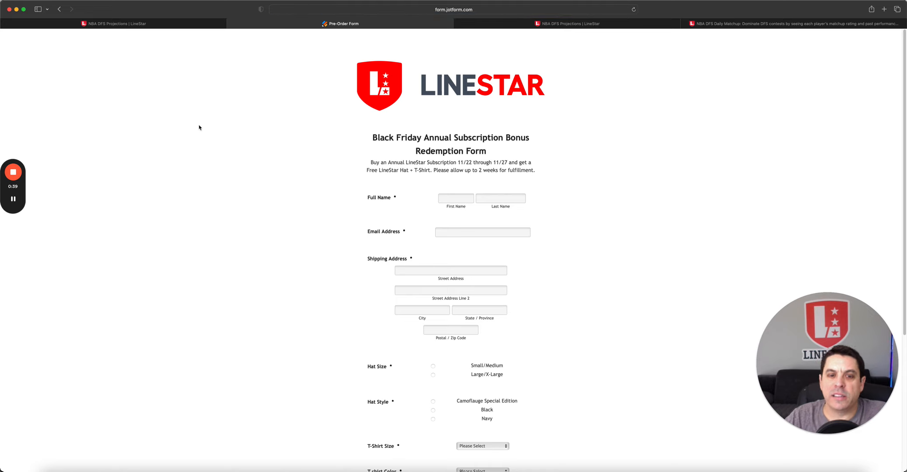
pyautogui.scroll(-3)
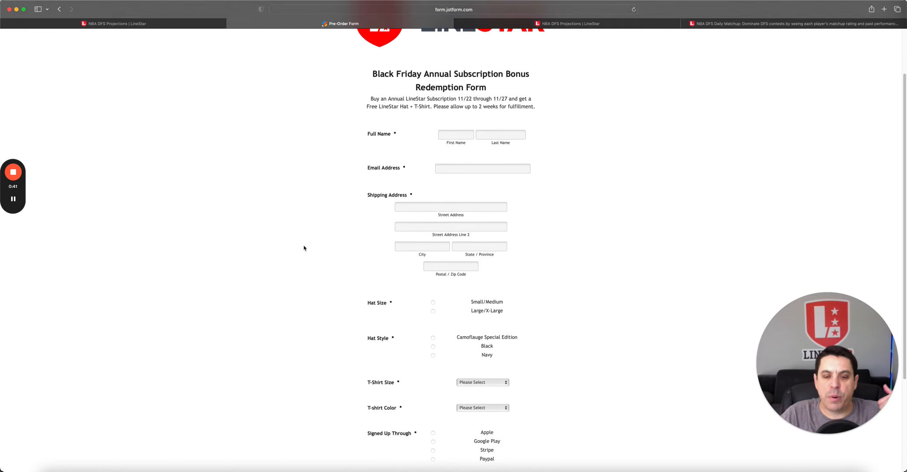
pyautogui.scroll(-3)
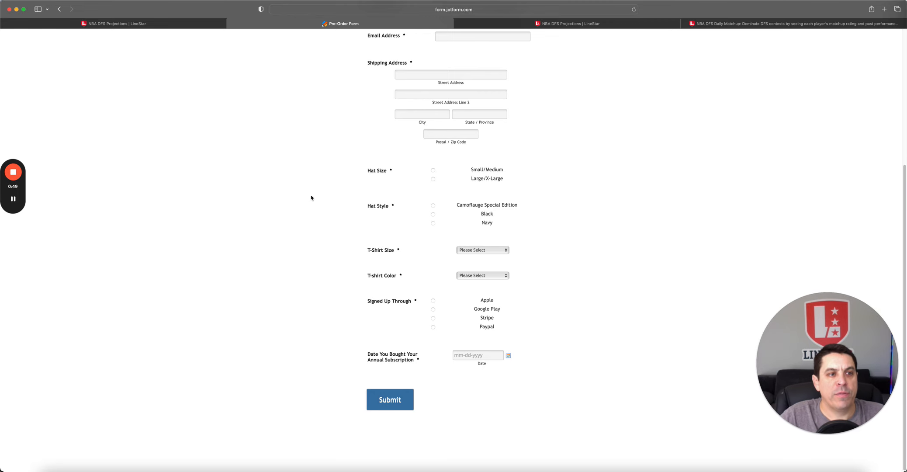
pyautogui.click(114, 23)
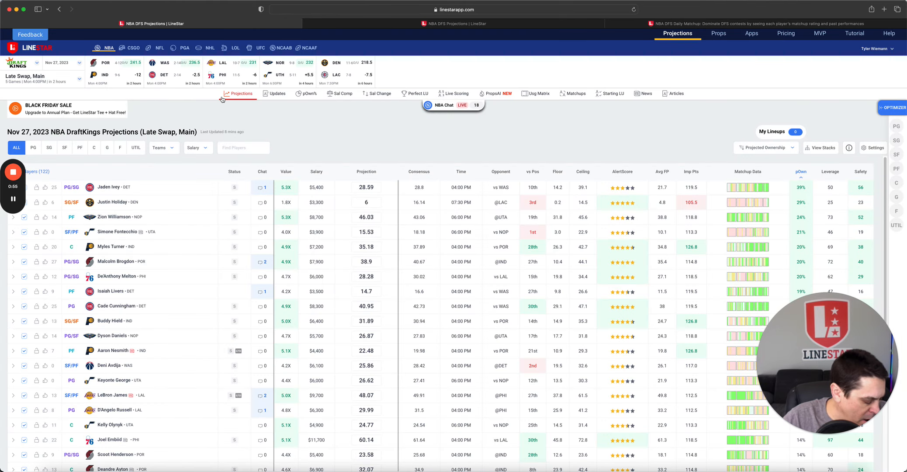
pyautogui.moveTo(346, 132)
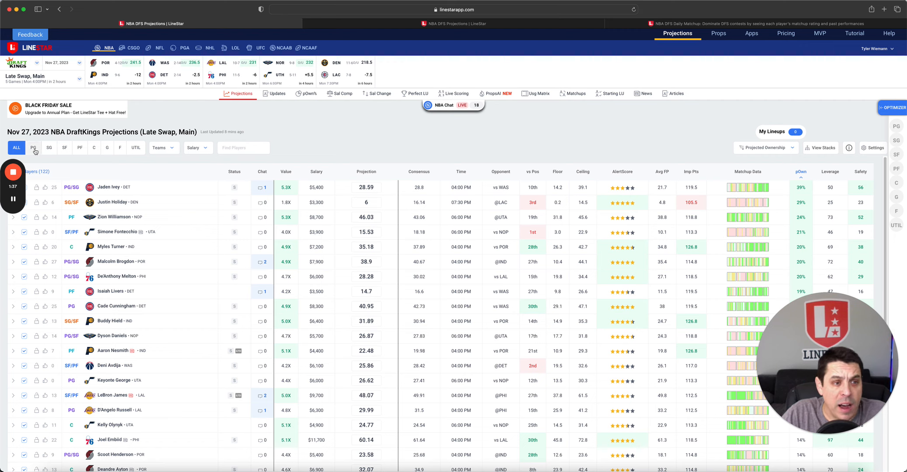
# - Refresh the DraftKings Late Swap projections with the latest numbers
pyautogui.click(34, 148)
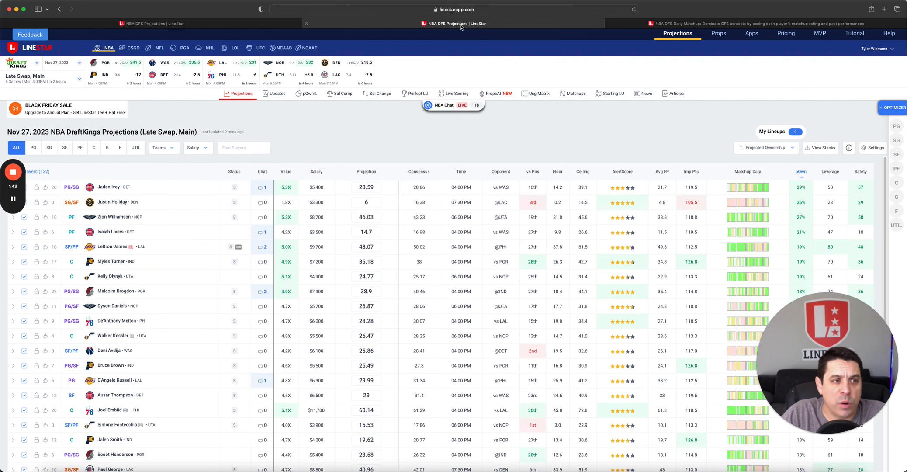
# - Switch the projections to the FanDuel Main slate and filter to point guards
pyautogui.click(32, 147)
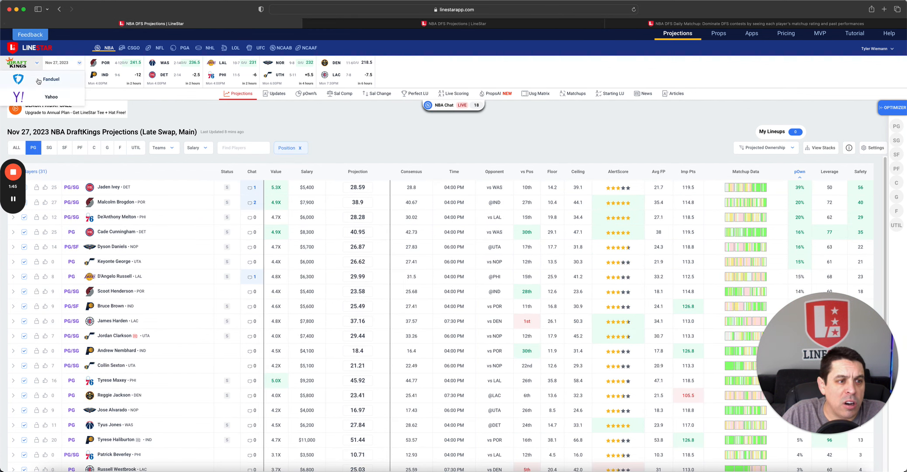
pyautogui.click(50, 78)
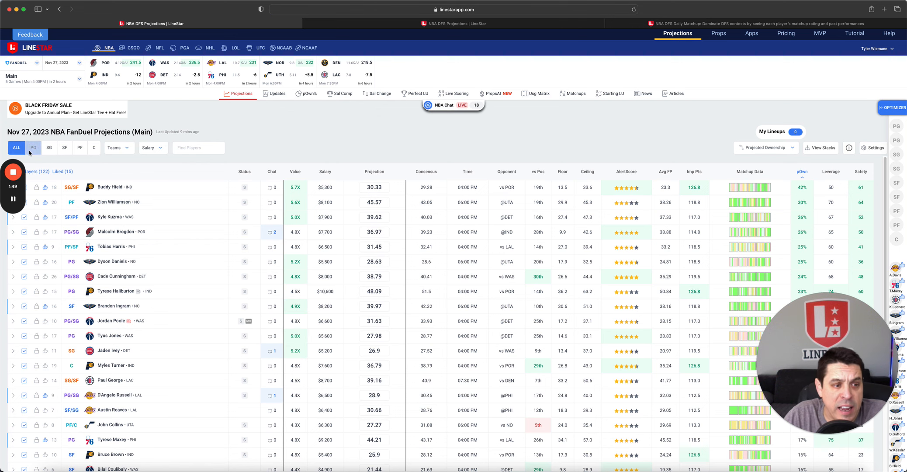
pyautogui.click(35, 148)
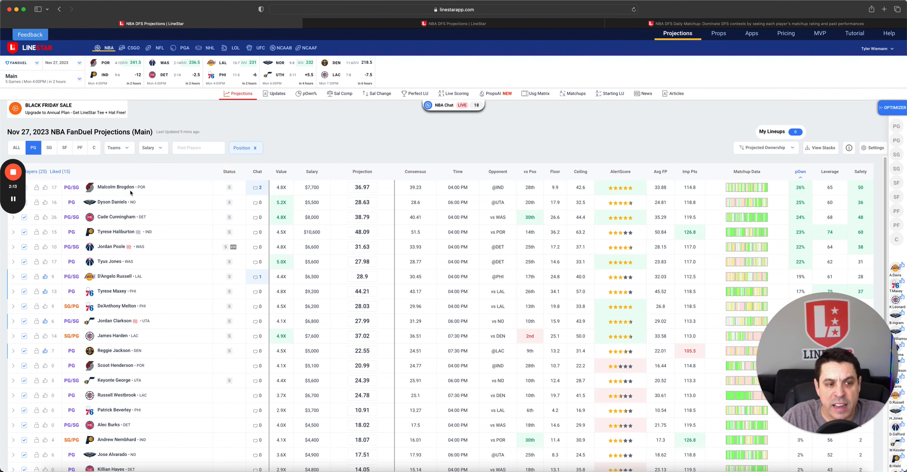
pyautogui.click(116, 187)
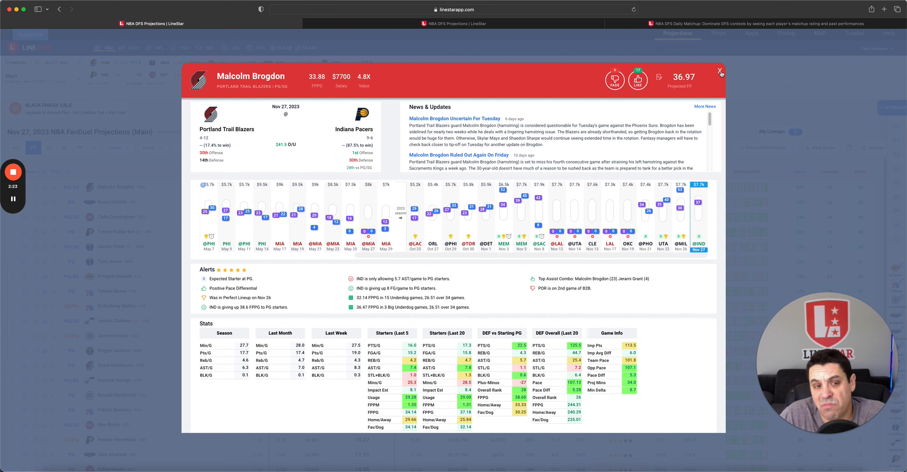
pyautogui.click(719, 71)
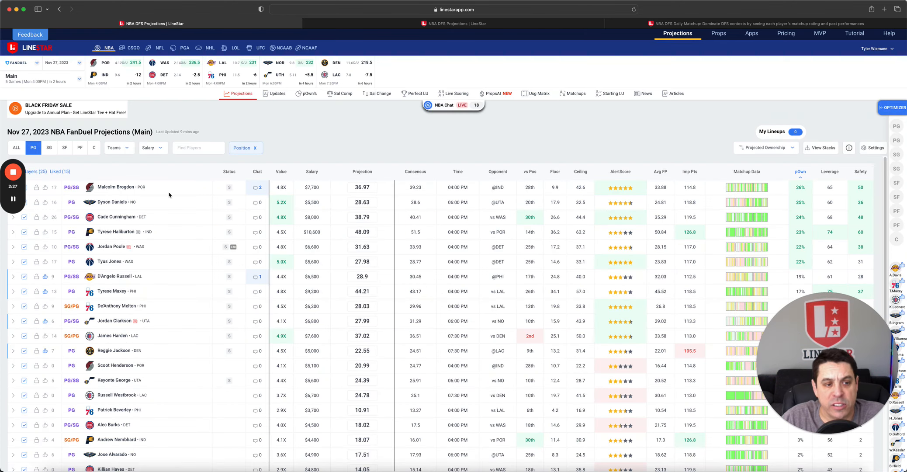
pyautogui.click(112, 202)
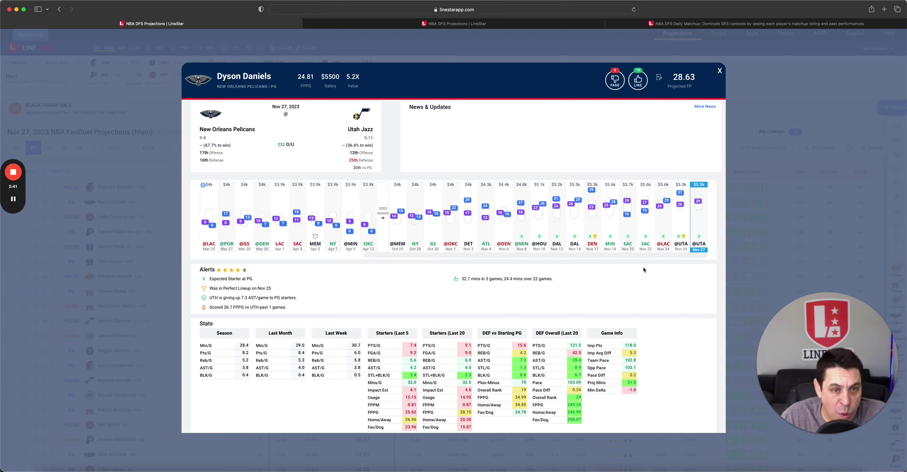
pyautogui.click(720, 69)
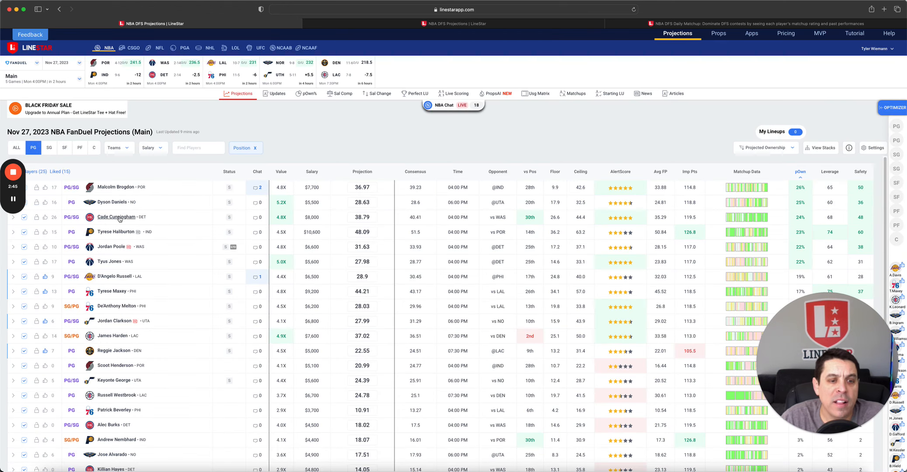
pyautogui.click(115, 217)
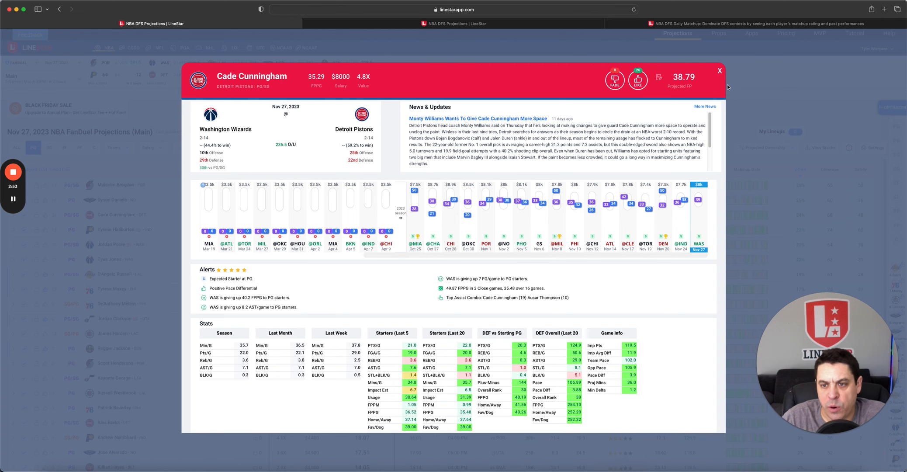
pyautogui.click(720, 70)
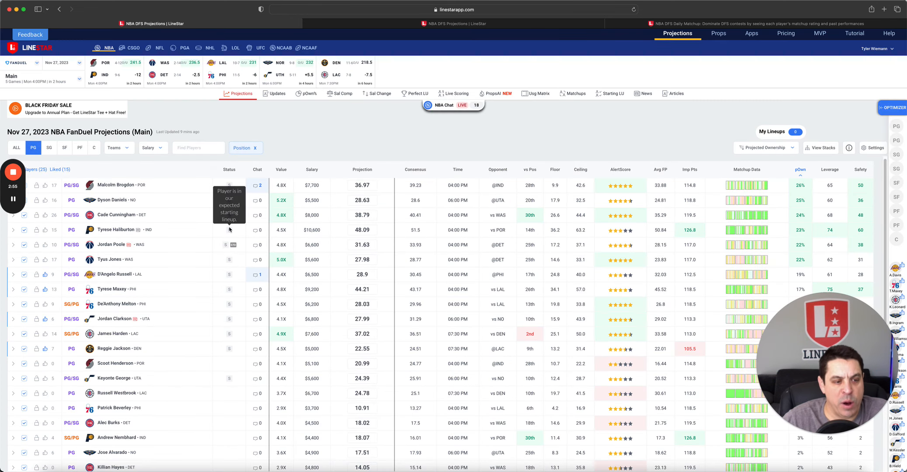
pyautogui.moveTo(173, 189)
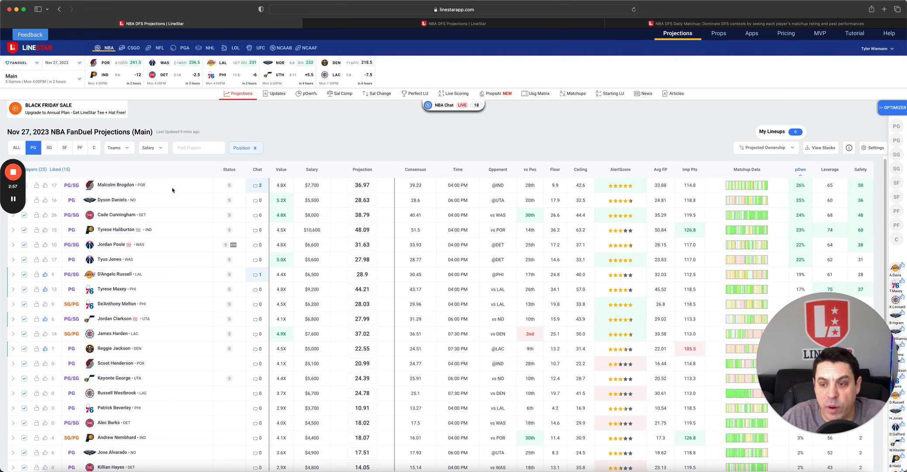
pyautogui.moveTo(181, 240)
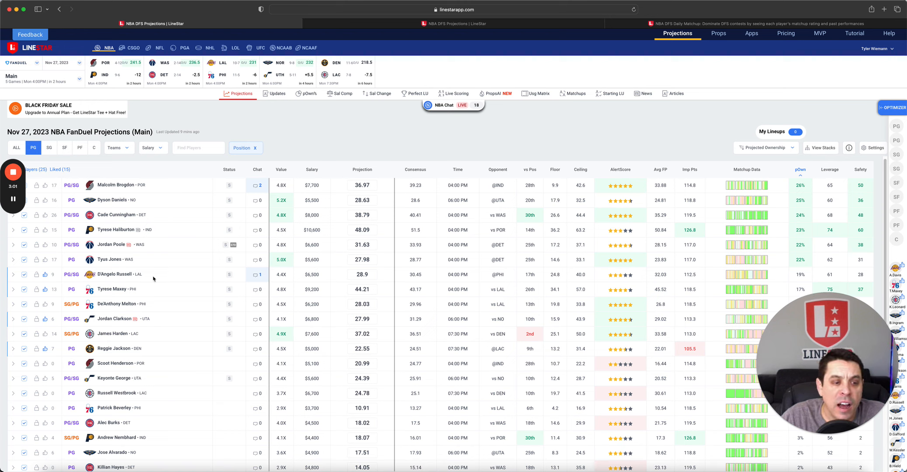
pyautogui.click(116, 274)
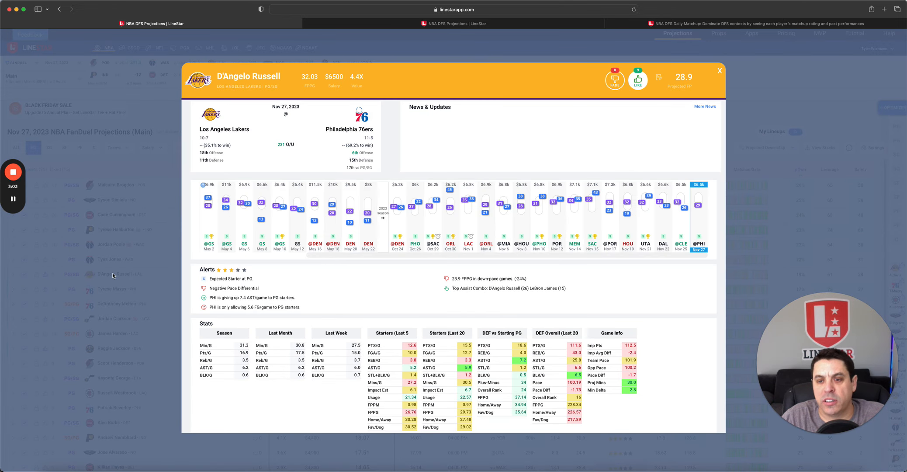
pyautogui.moveTo(364, 286)
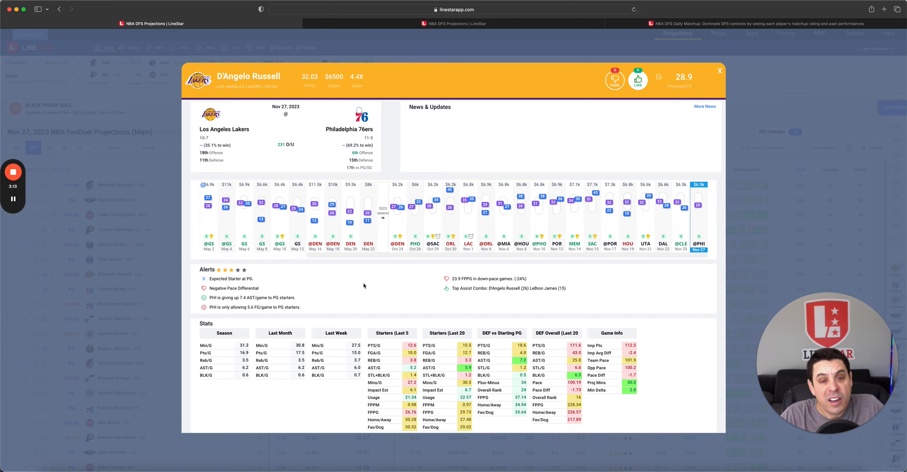
pyautogui.moveTo(425, 277)
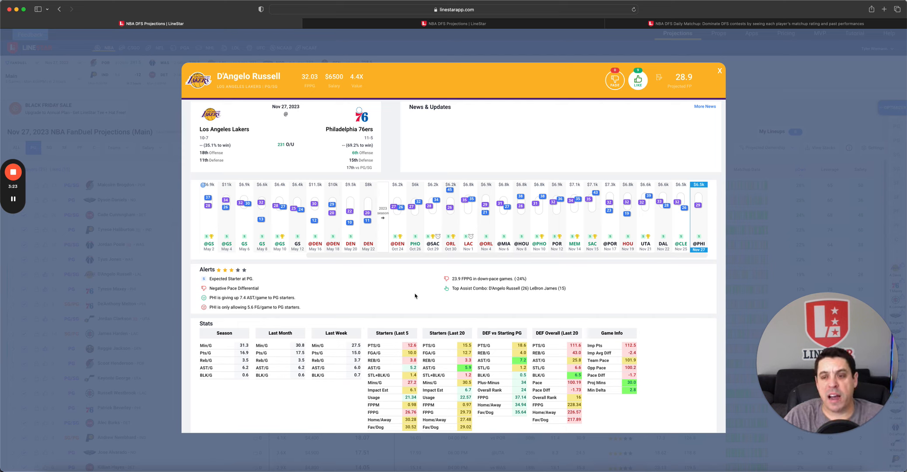
pyautogui.moveTo(678, 295)
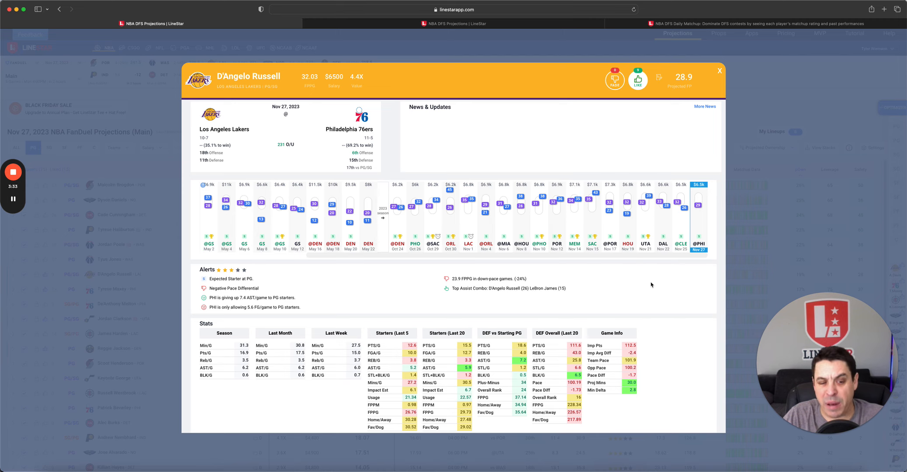
pyautogui.moveTo(653, 287)
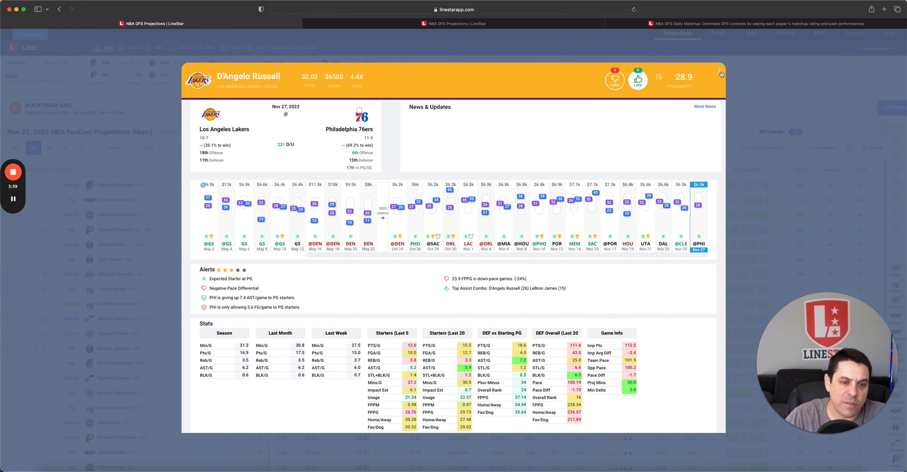
pyautogui.click(720, 70)
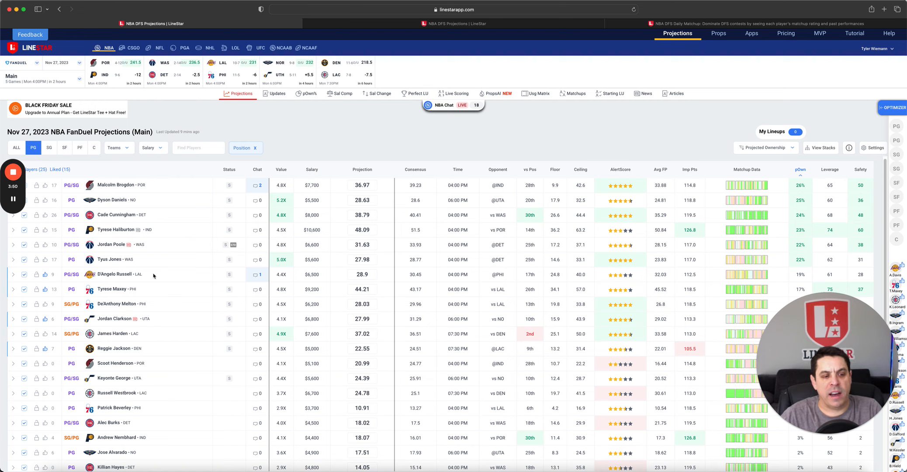
pyautogui.moveTo(142, 276)
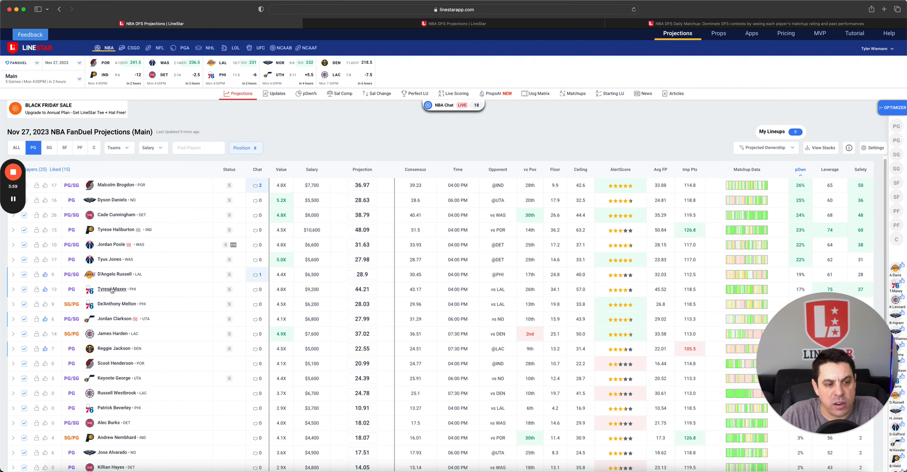
pyautogui.click(112, 288)
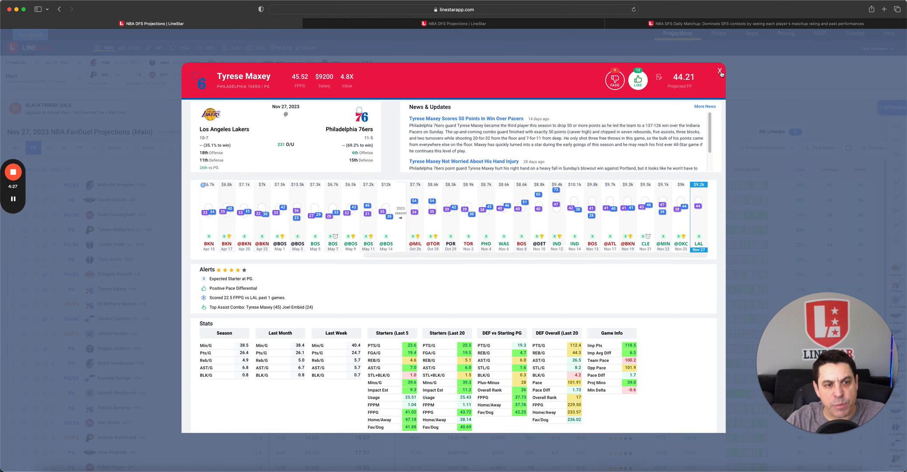
pyautogui.click(719, 70)
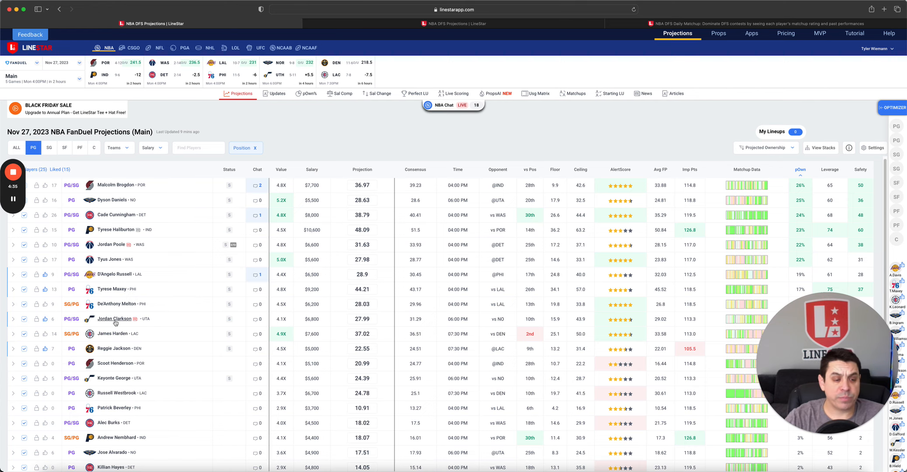
# - Review Jordan Clarkson's player detail card and return to the FanDuel point-guard table
pyautogui.click(113, 318)
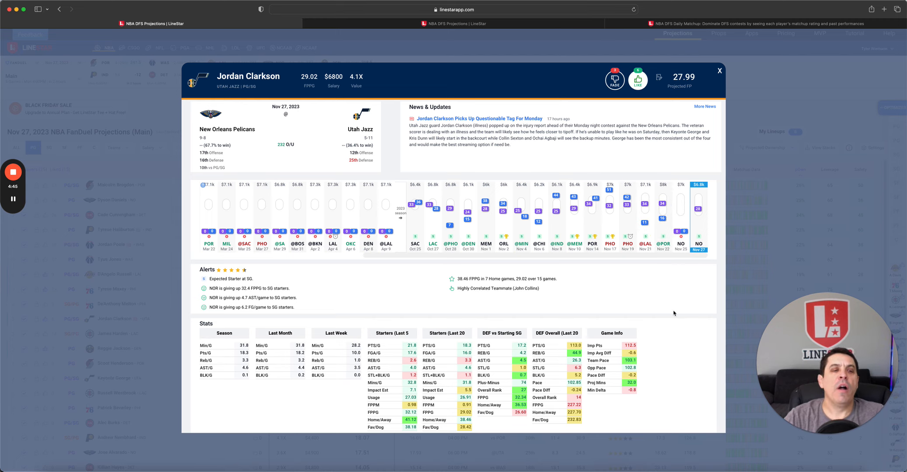
pyautogui.moveTo(665, 311)
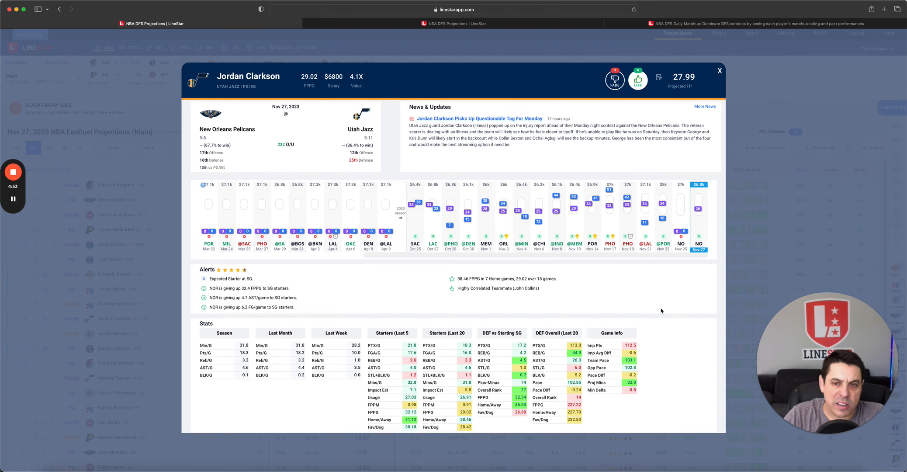
pyautogui.click(720, 70)
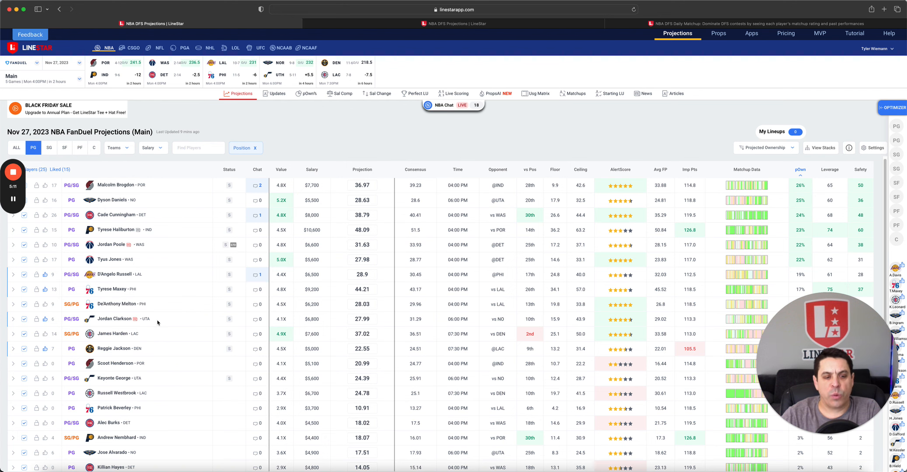
# - Review Reggie Jackson's player detail card and return to the projections table
pyautogui.click(113, 348)
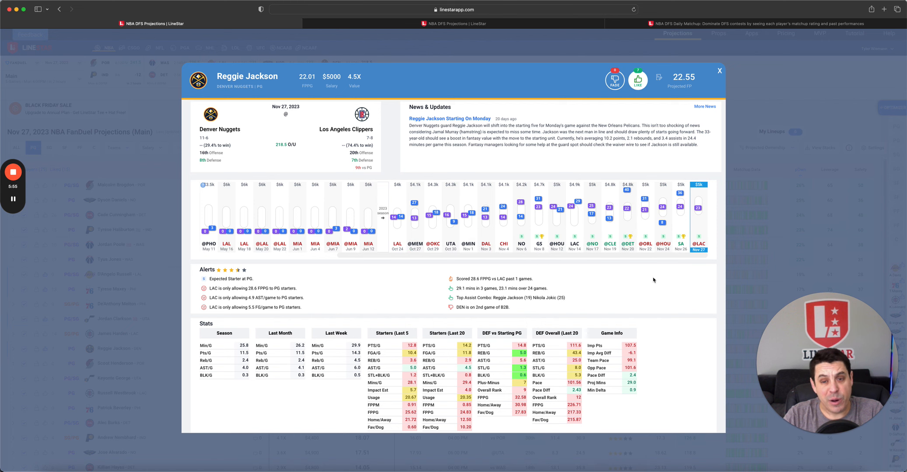
pyautogui.click(720, 70)
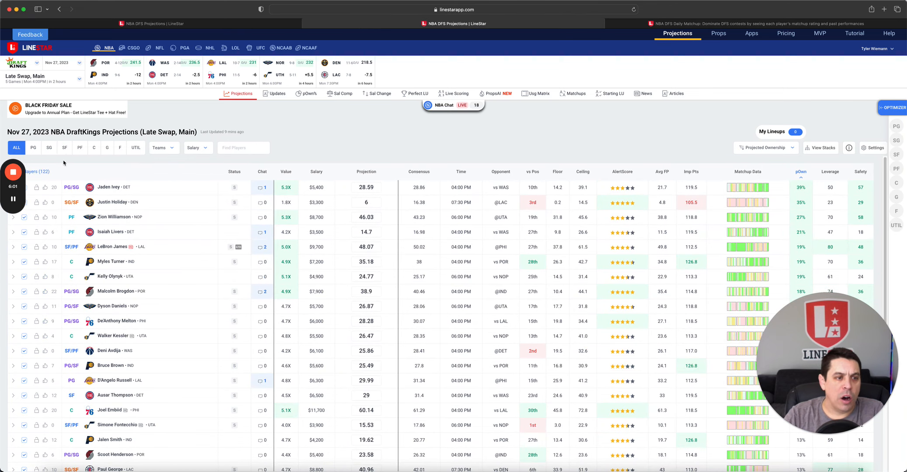
# - Filter the DraftKings late-swap table to point guards and review Jaden Ivey's player card
pyautogui.click(32, 147)
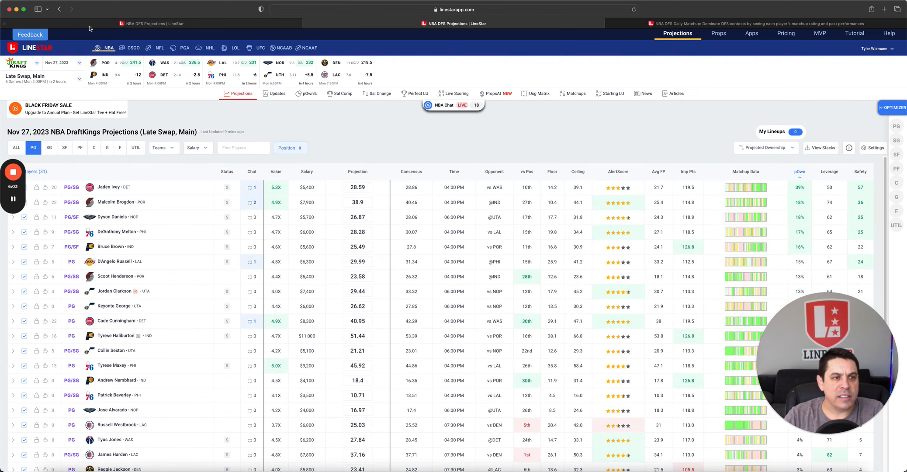
pyautogui.moveTo(79, 160)
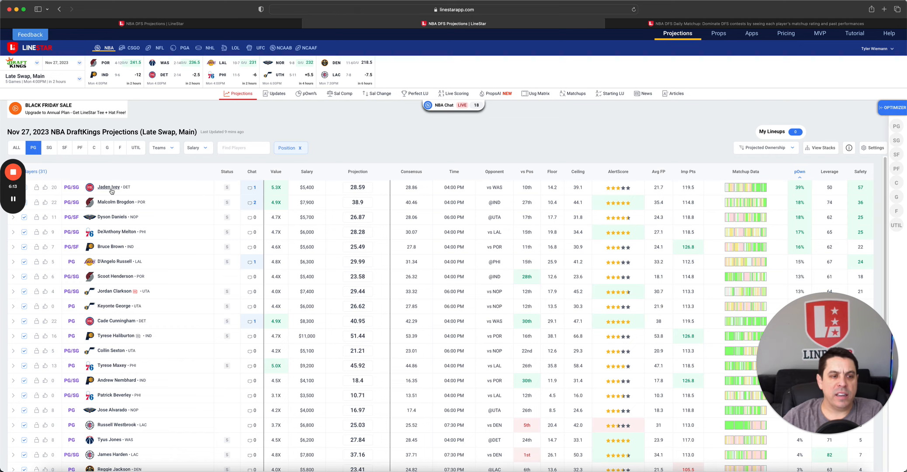
pyautogui.click(108, 187)
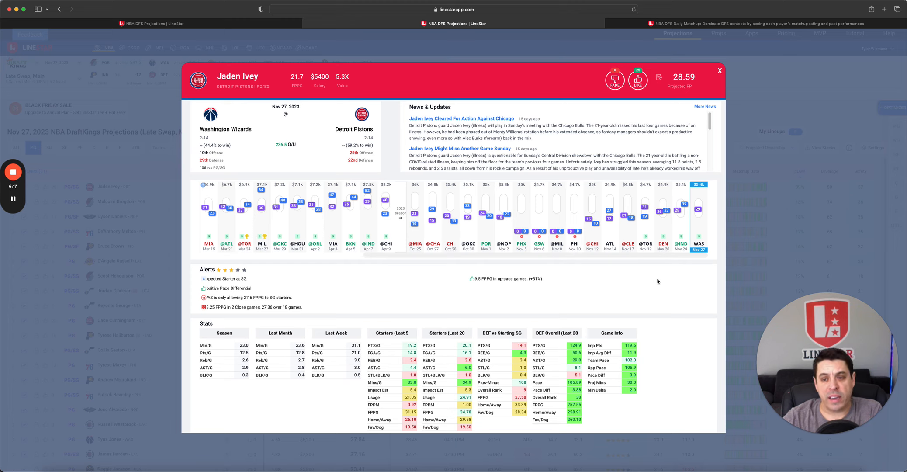
pyautogui.moveTo(666, 267)
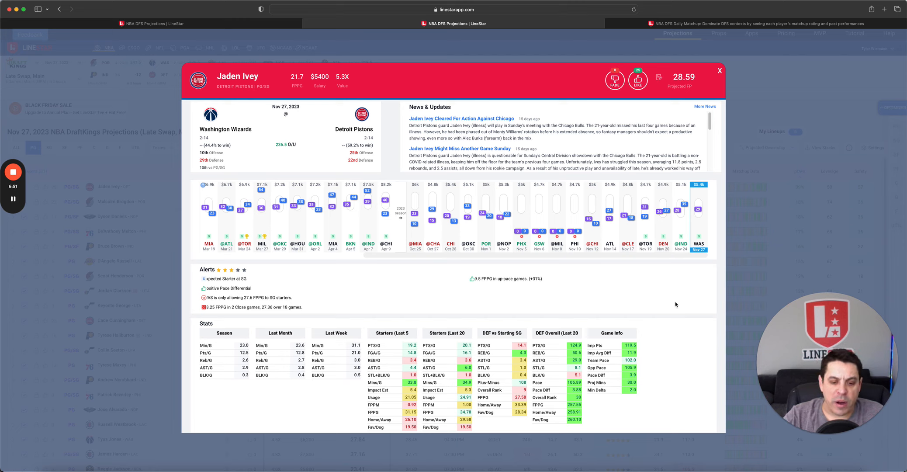
pyautogui.moveTo(683, 294)
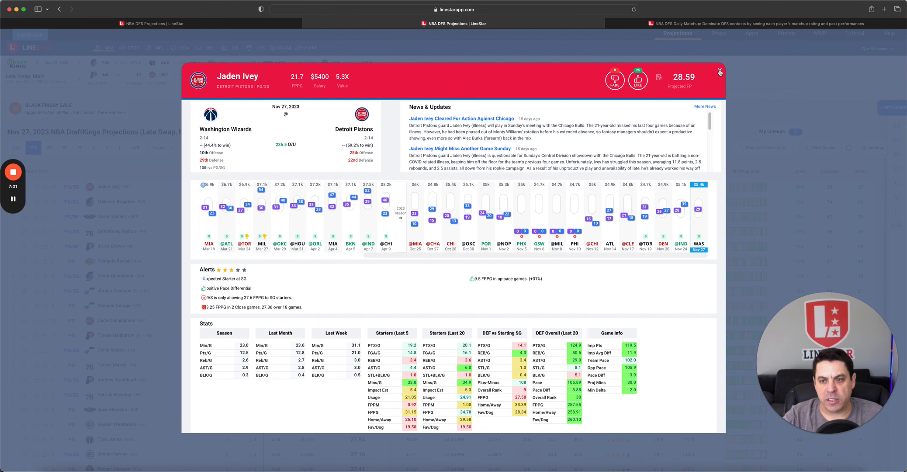
pyautogui.click(718, 71)
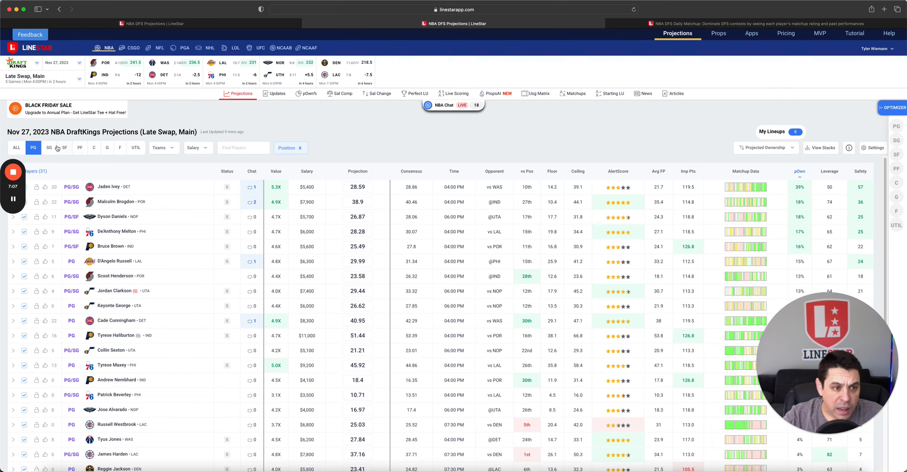
# - Review the point-guard matchups grid and Tyus Jones's player card
pyautogui.click(573, 93)
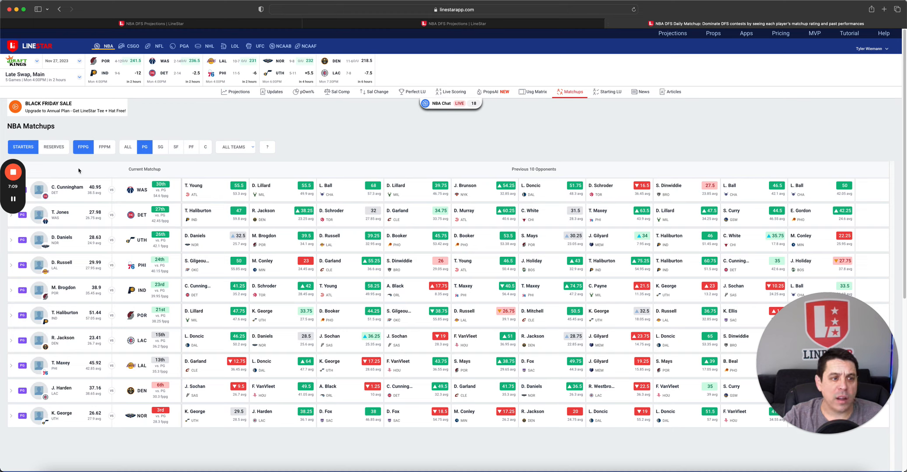
pyautogui.moveTo(439, 154)
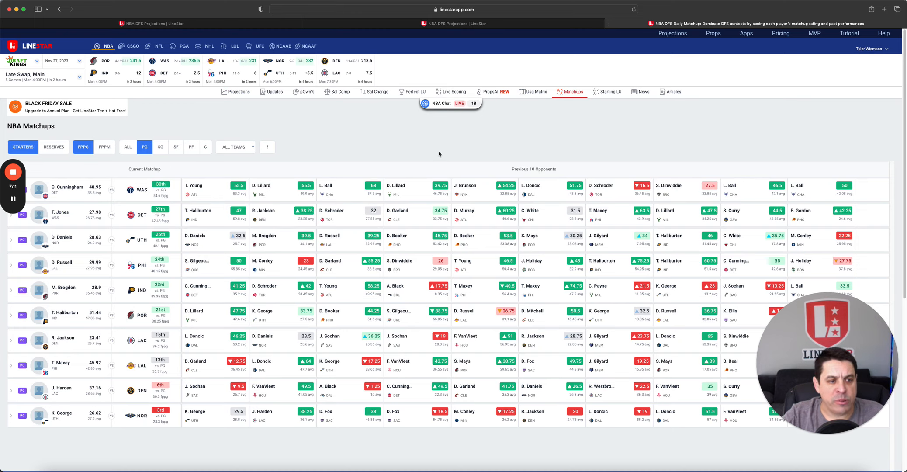
pyautogui.moveTo(450, 157)
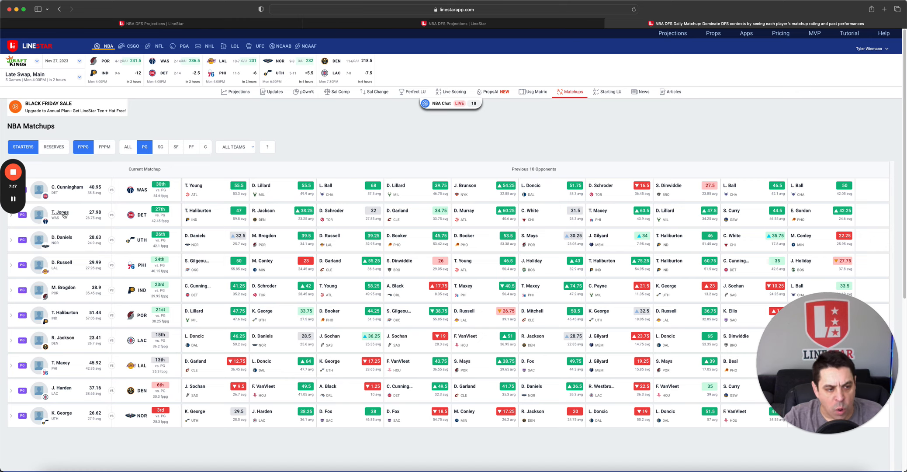
pyautogui.click(60, 211)
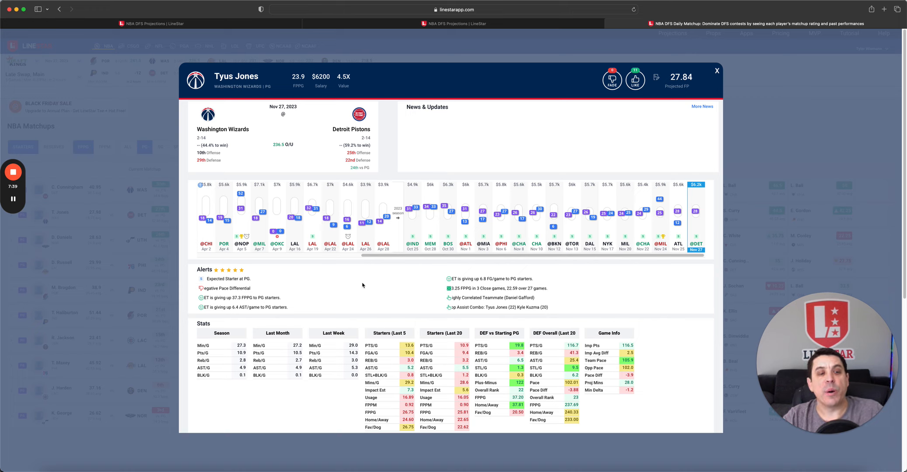
pyautogui.moveTo(368, 286)
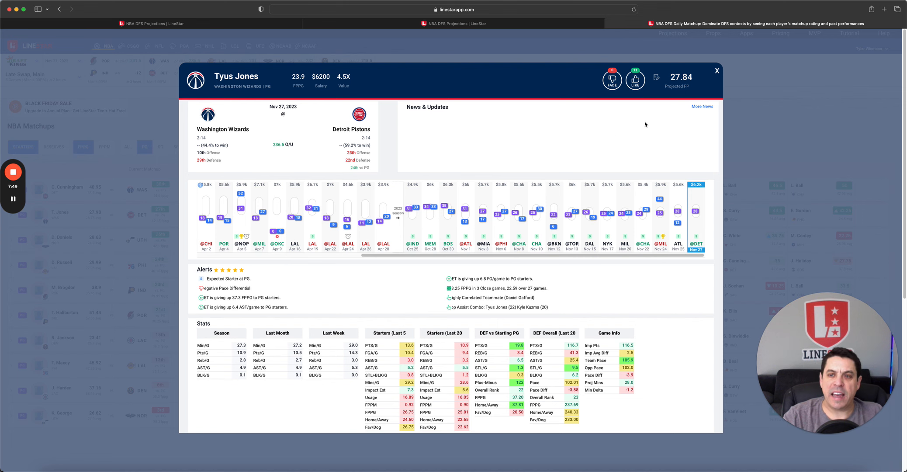
pyautogui.click(717, 71)
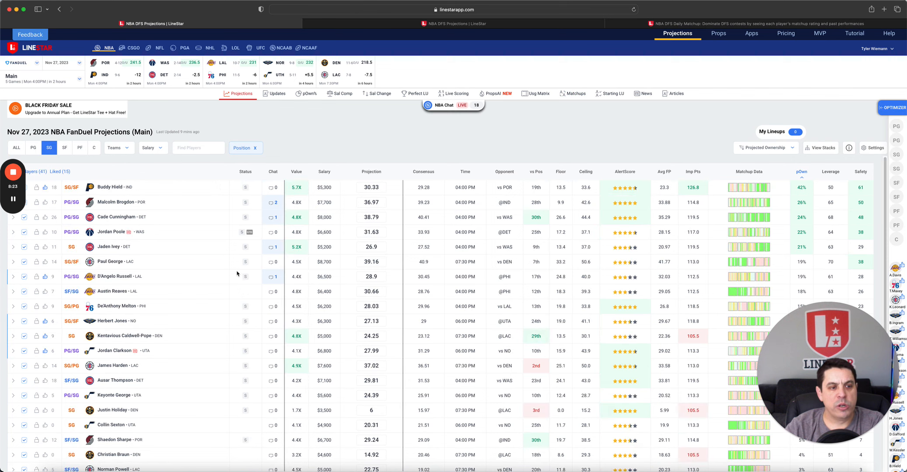
pyautogui.moveTo(536, 257)
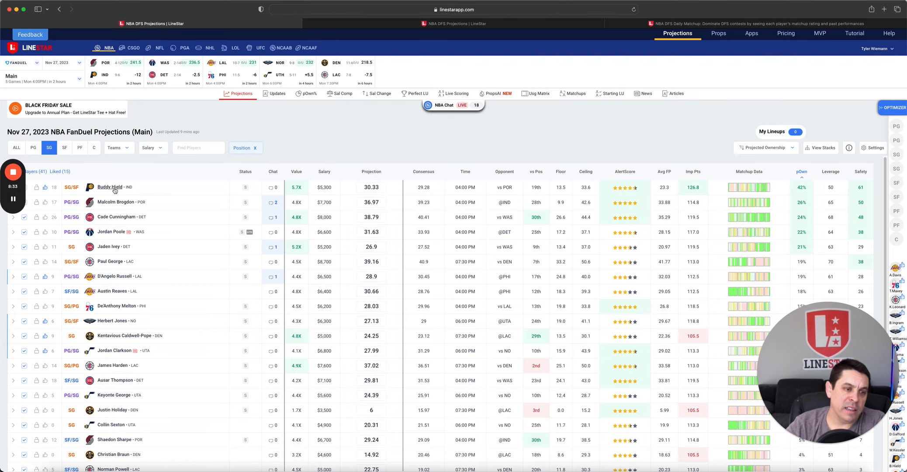
pyautogui.click(110, 187)
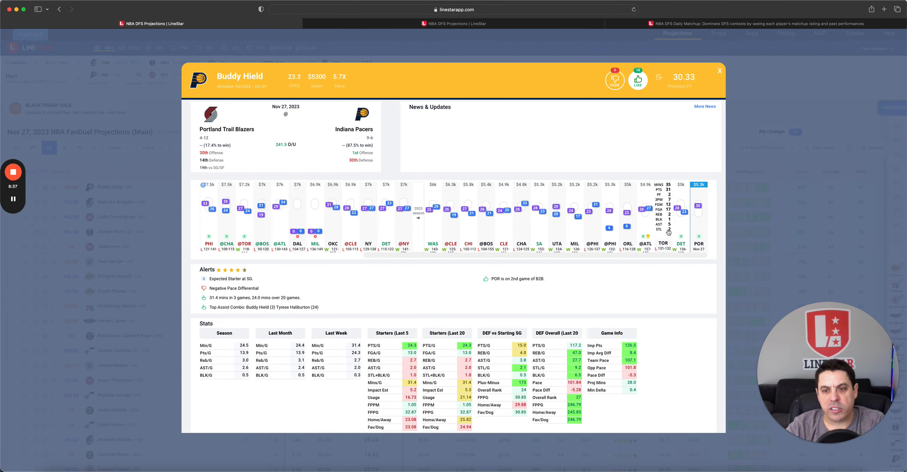
pyautogui.moveTo(660, 229)
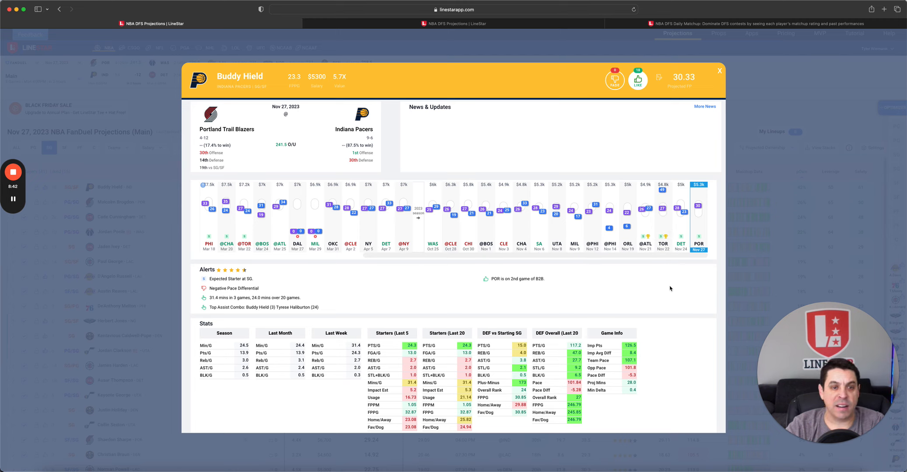
pyautogui.moveTo(679, 299)
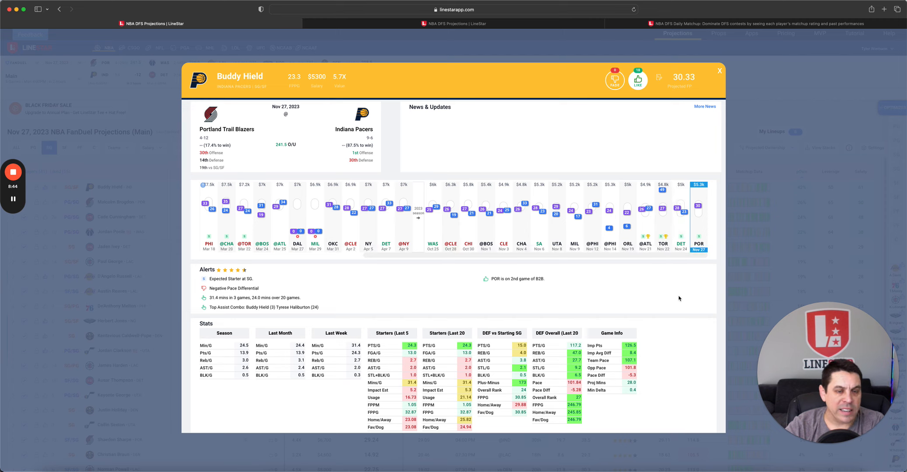
pyautogui.moveTo(675, 309)
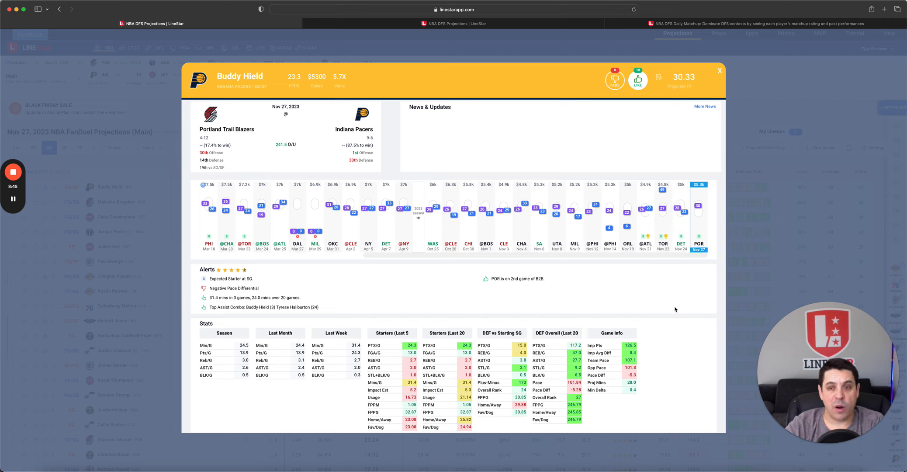
pyautogui.moveTo(667, 261)
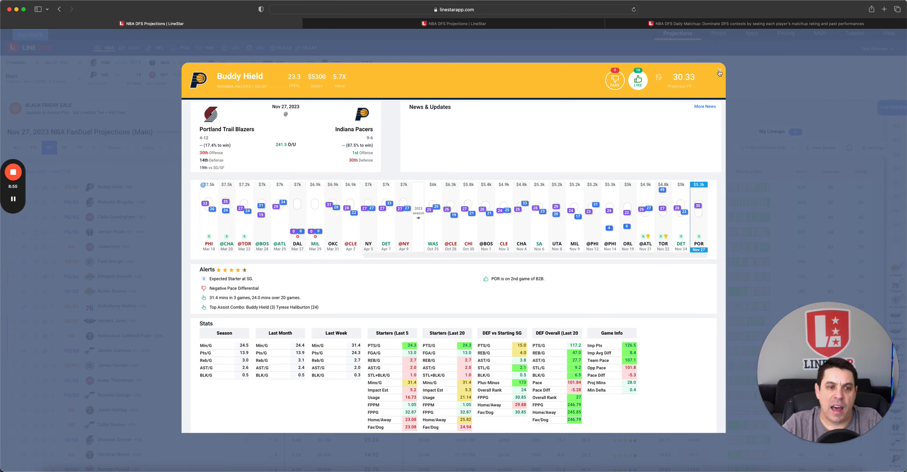
pyautogui.click(719, 73)
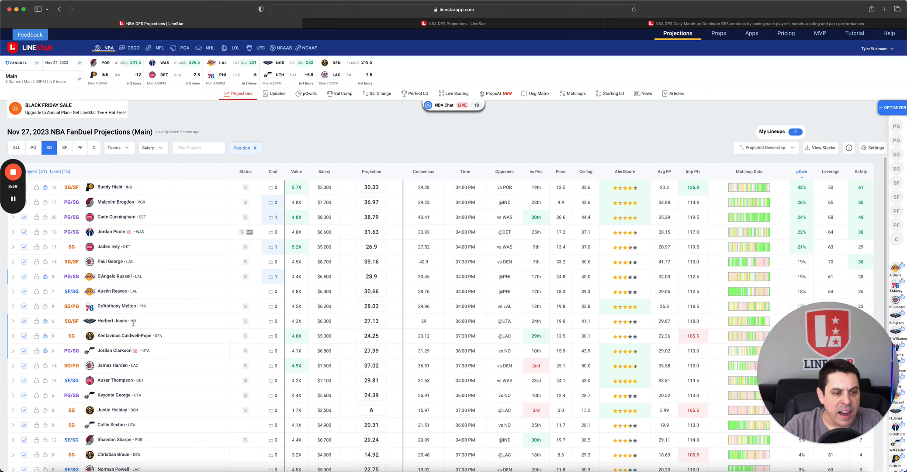
pyautogui.click(112, 321)
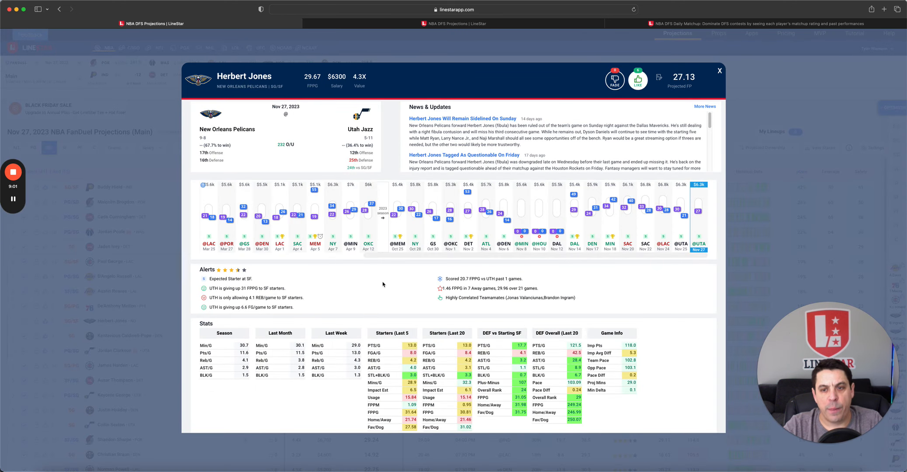
pyautogui.moveTo(675, 271)
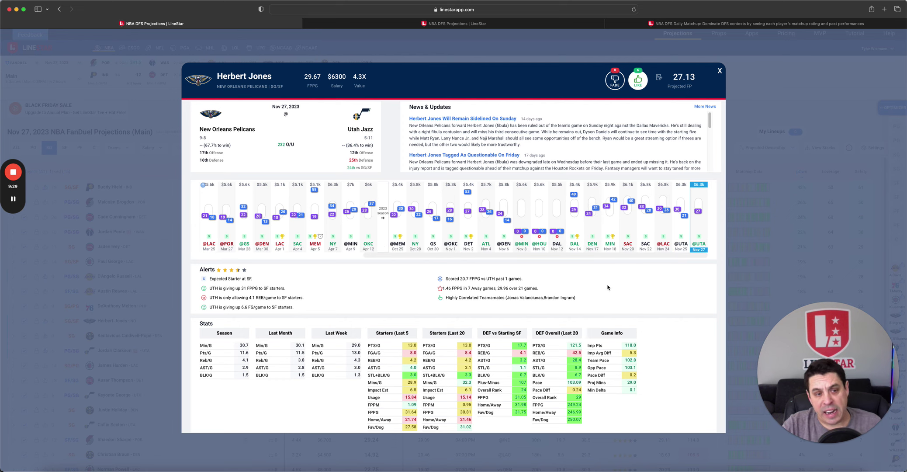
pyautogui.moveTo(611, 280)
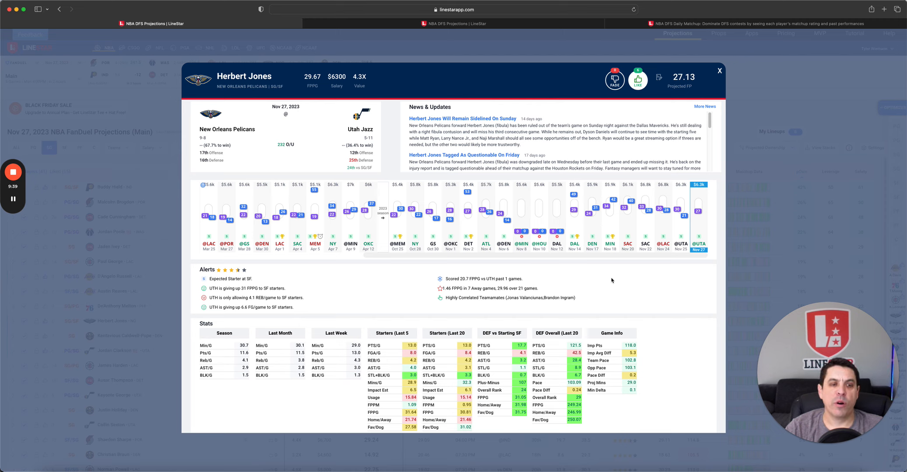
pyautogui.moveTo(634, 271)
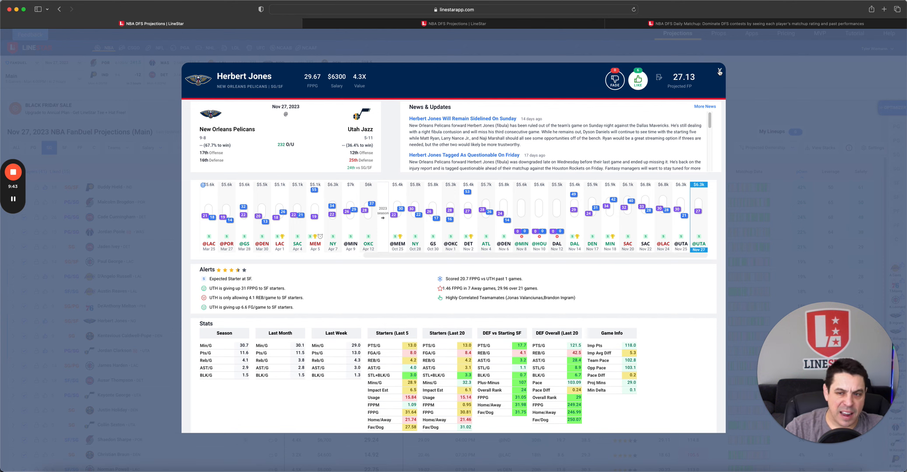
pyautogui.click(719, 69)
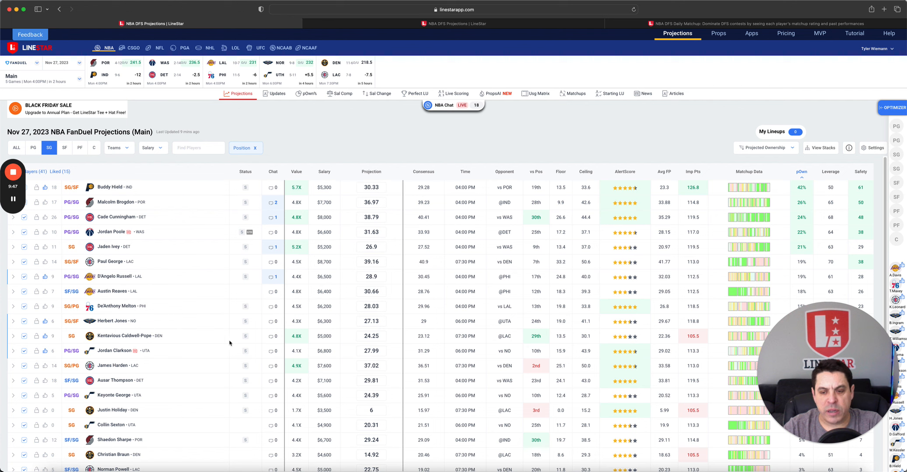
# - Review Kentavious Caldwell-Pope's player detail card and return to the projections table
pyautogui.click(126, 336)
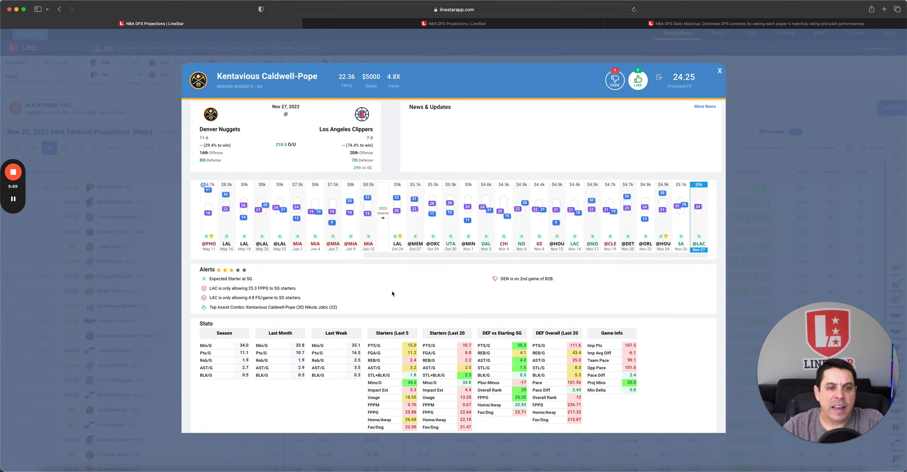
pyautogui.moveTo(428, 295)
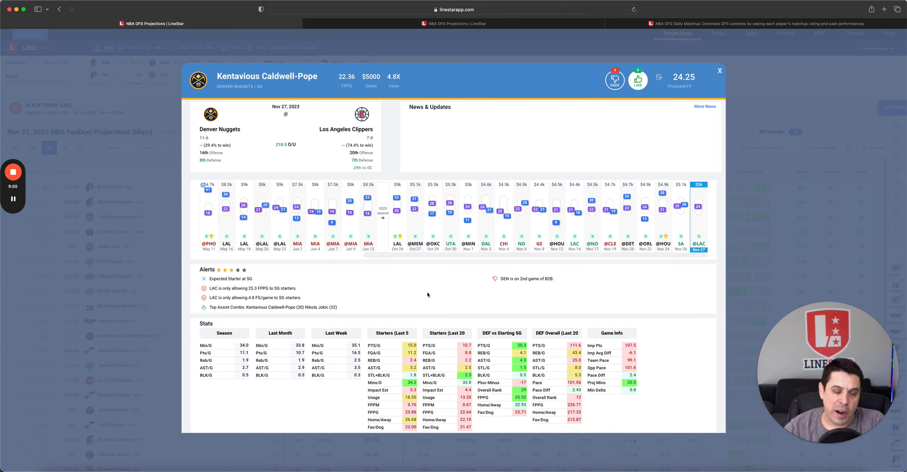
pyautogui.moveTo(688, 253)
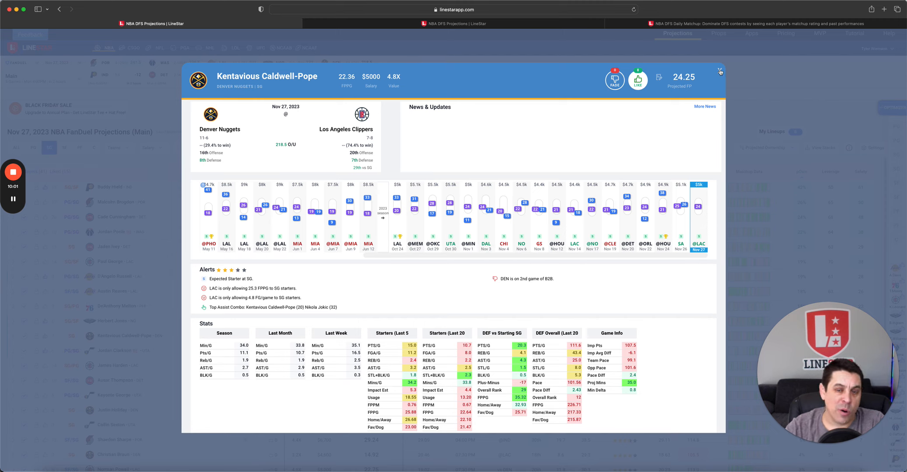
pyautogui.click(721, 71)
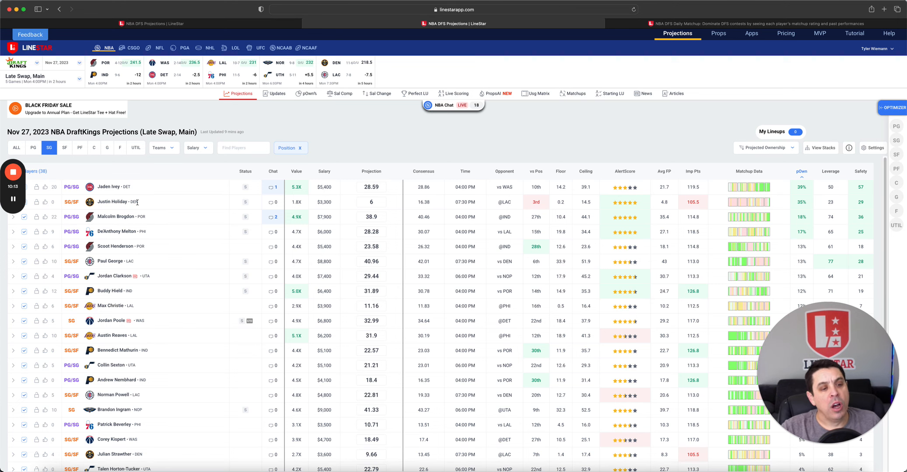
pyautogui.click(112, 201)
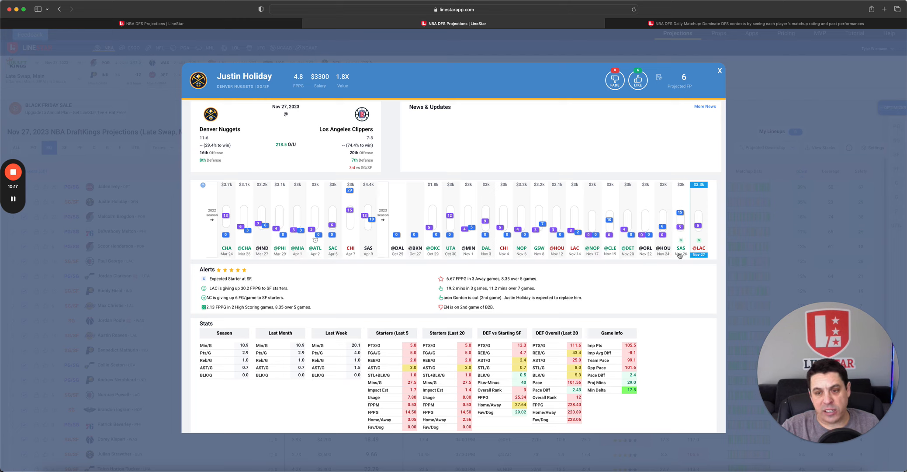
pyautogui.moveTo(689, 271)
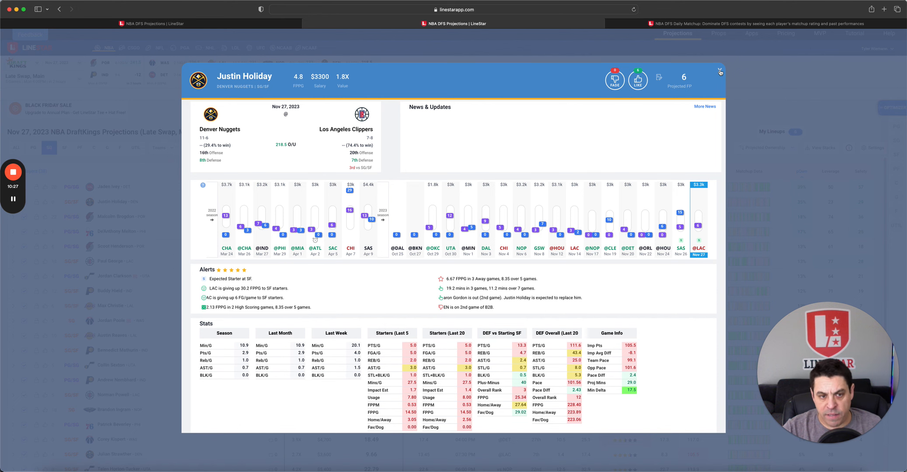
pyautogui.click(719, 71)
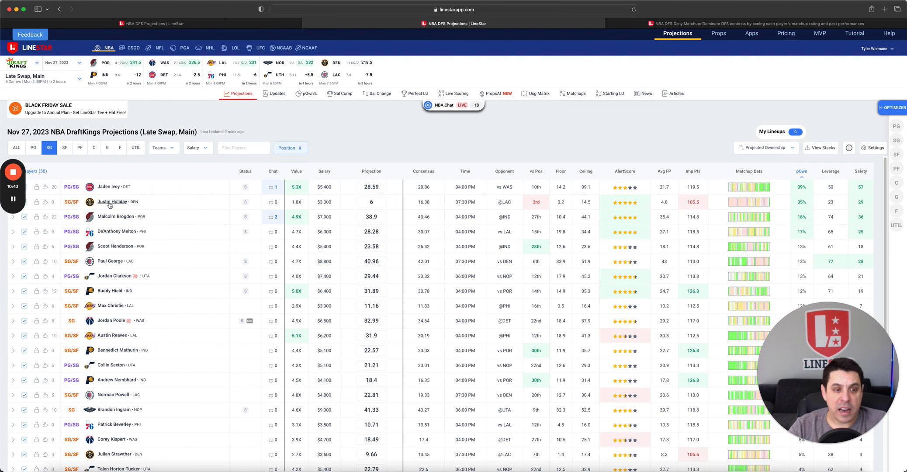
pyautogui.click(112, 201)
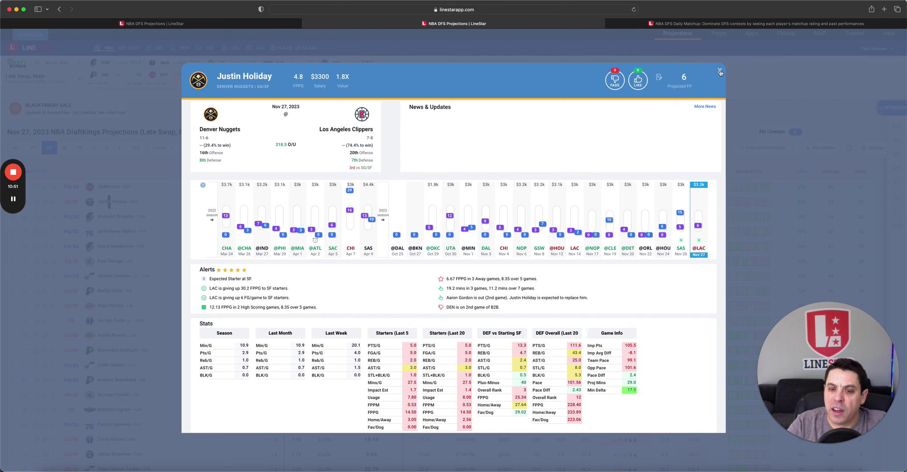
pyautogui.click(720, 70)
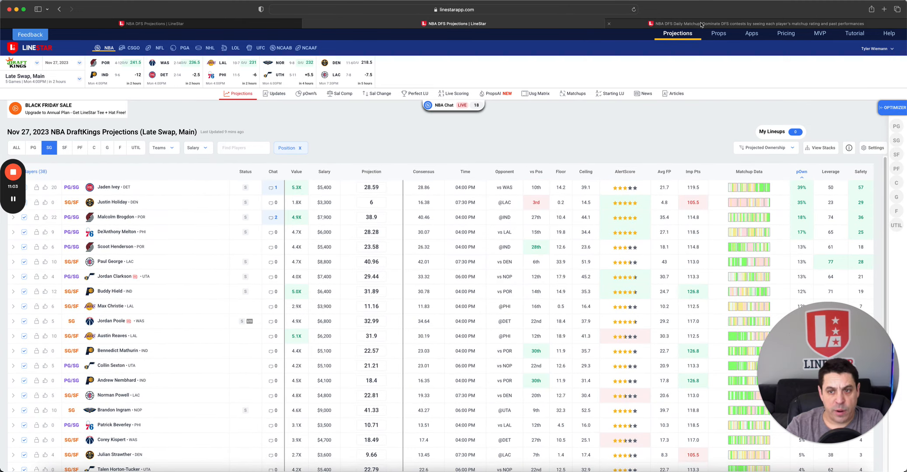
# - Show the shooting-guard matchups grid and review Brandon Ingram's player card
pyautogui.click(575, 93)
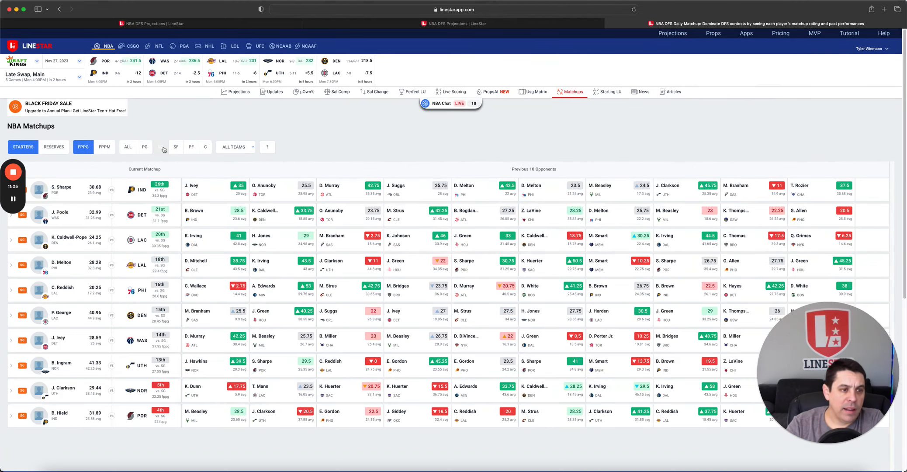
pyautogui.click(161, 146)
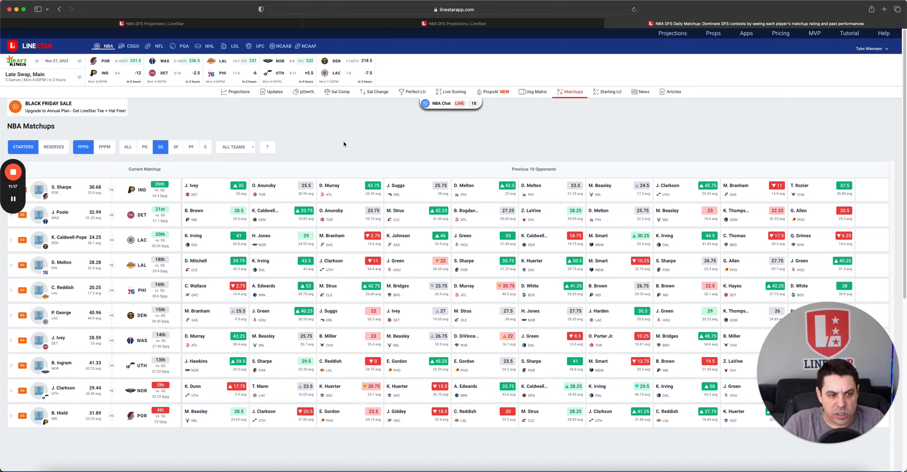
pyautogui.moveTo(100, 342)
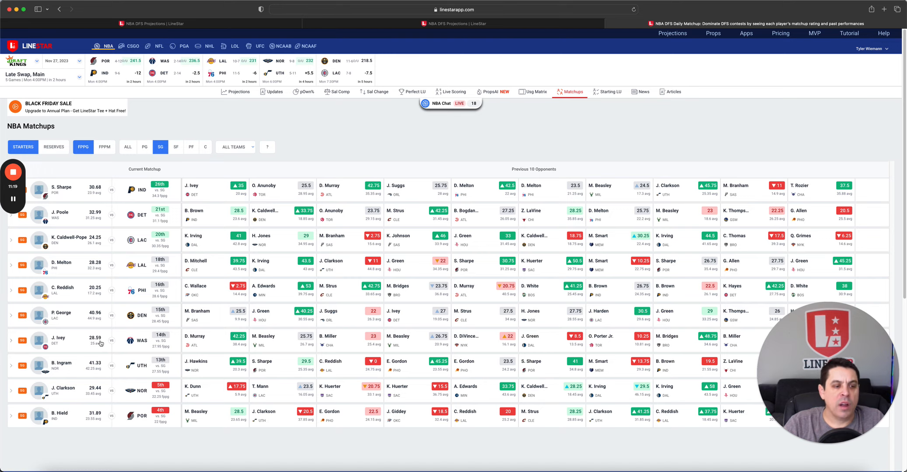
pyautogui.moveTo(63, 368)
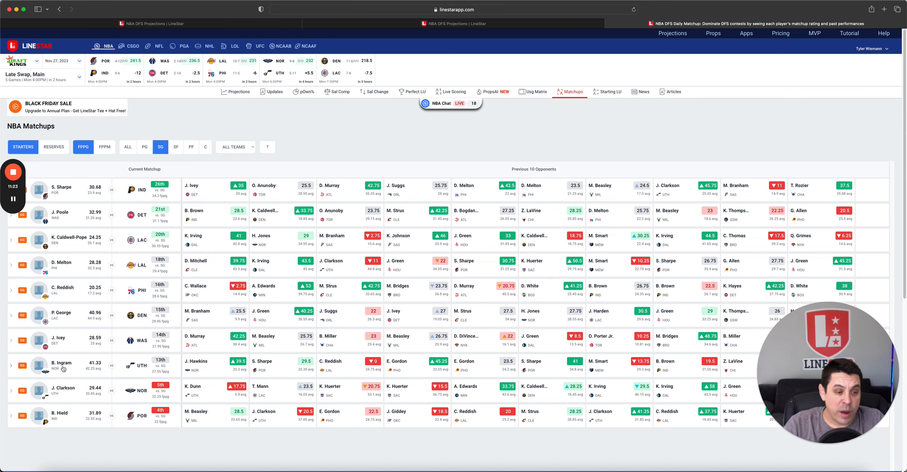
pyautogui.click(61, 363)
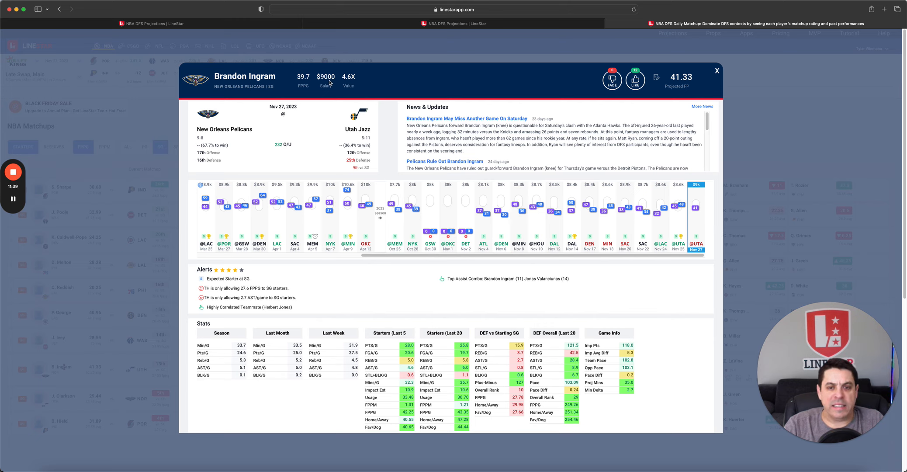
pyautogui.moveTo(637, 290)
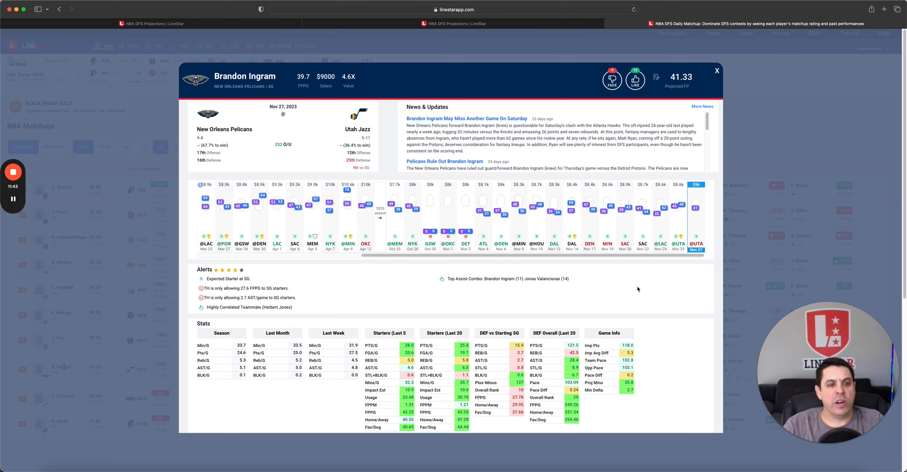
pyautogui.moveTo(644, 273)
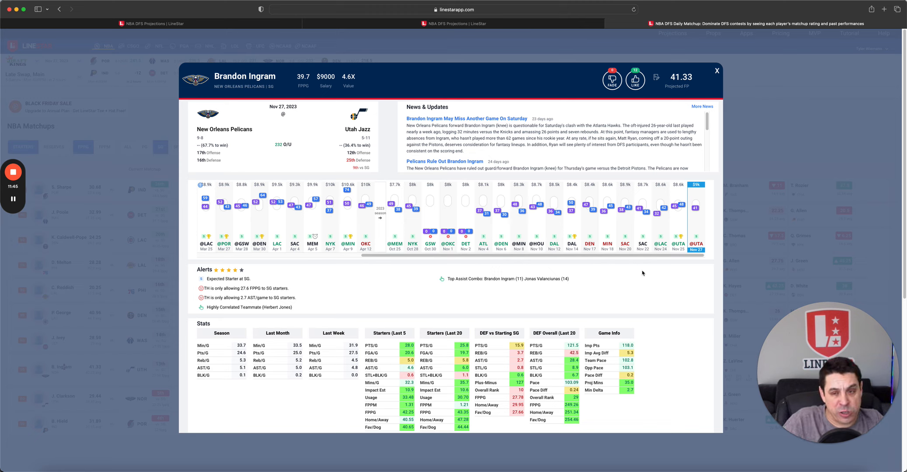
# - Return to the FanDuel projections table and filter to small forwards
pyautogui.click(716, 70)
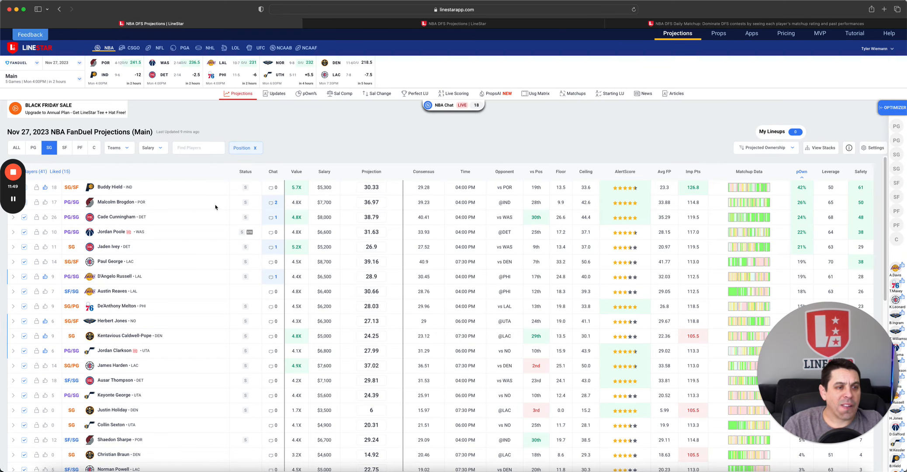
pyautogui.click(64, 146)
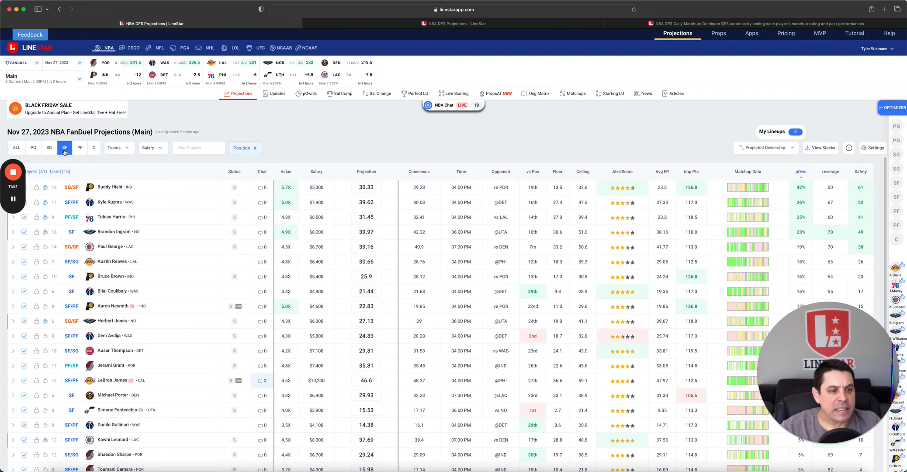
pyautogui.moveTo(171, 197)
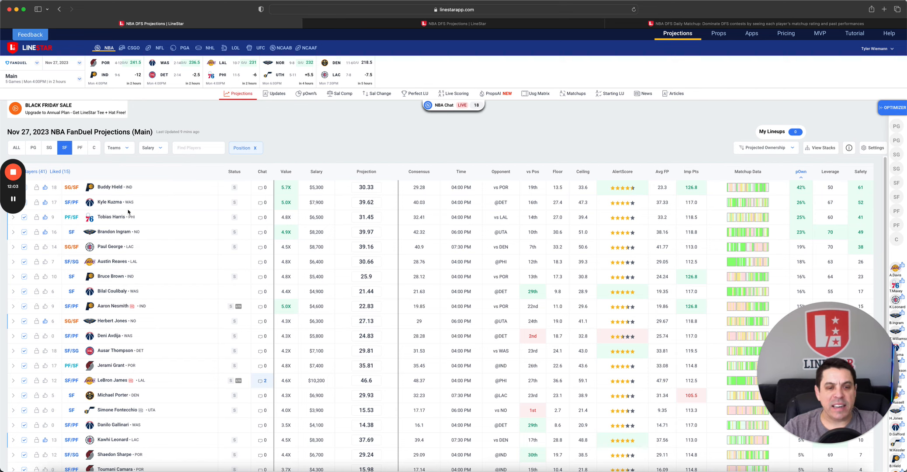
pyautogui.click(112, 217)
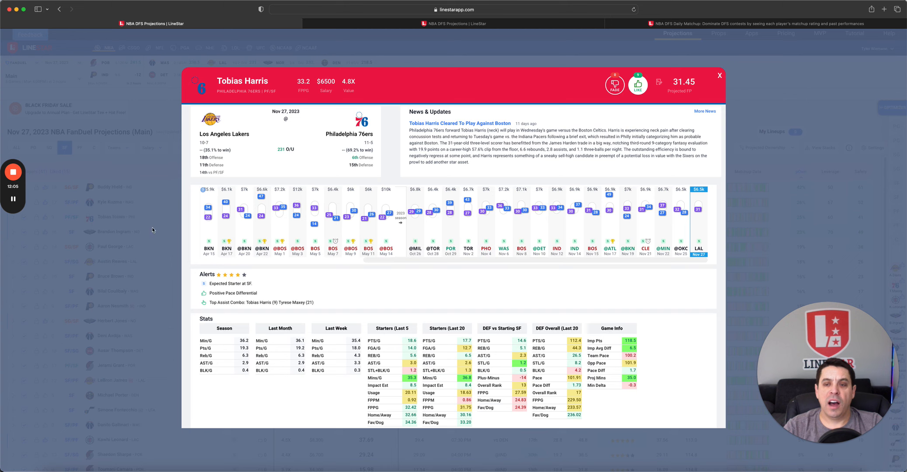
pyautogui.moveTo(582, 277)
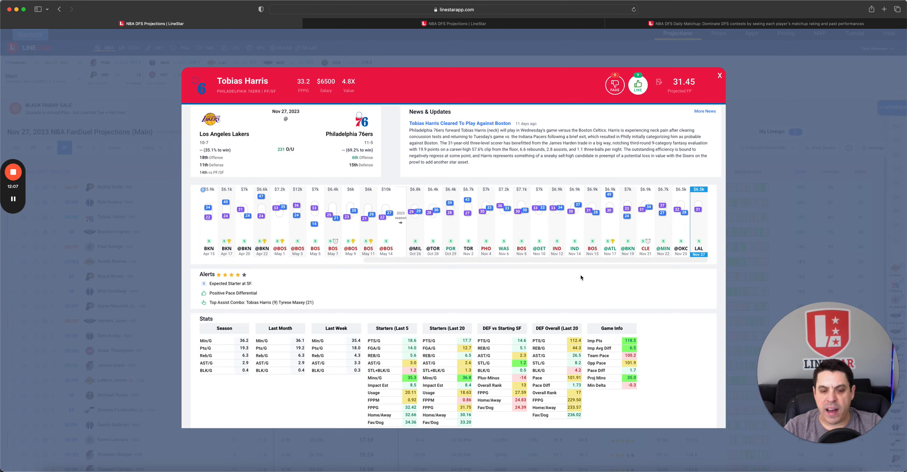
pyautogui.moveTo(693, 275)
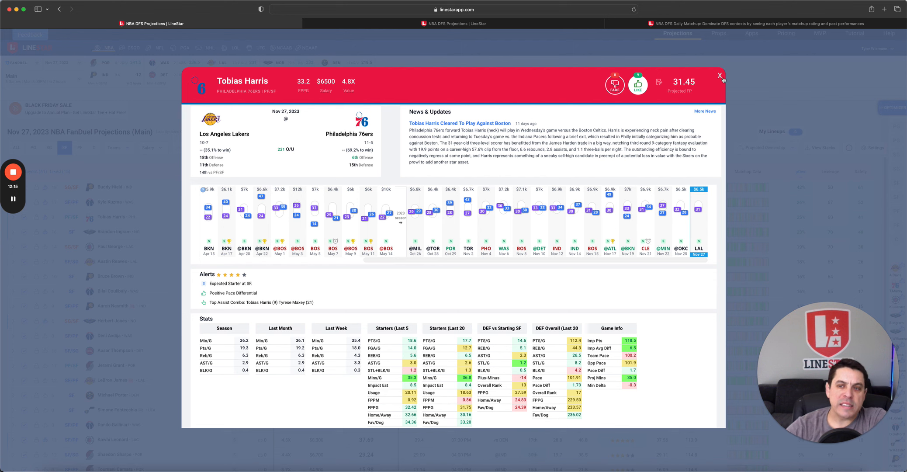
pyautogui.click(719, 75)
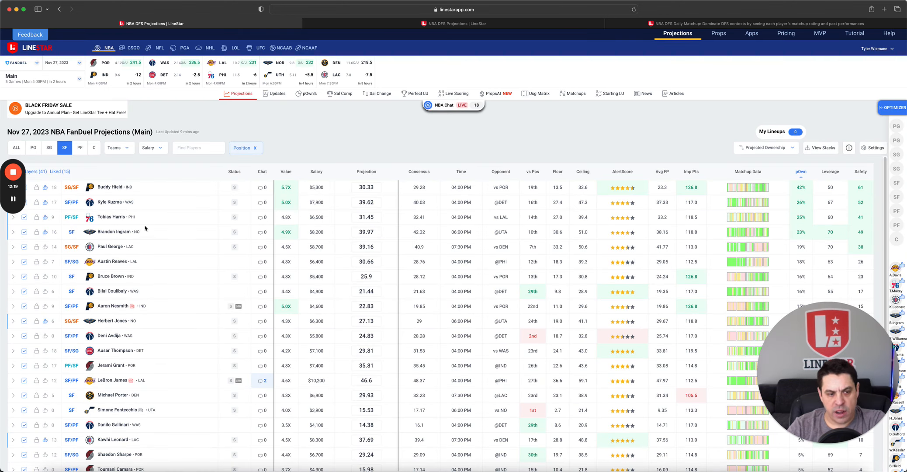
pyautogui.moveTo(109, 203)
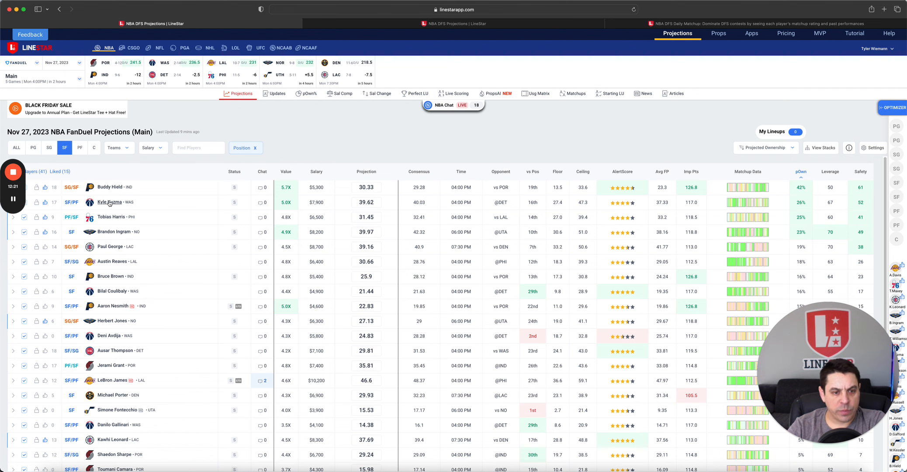
# - Review Kyle Kuzma's player card over the FanDuel small forward projections and close it
pyautogui.click(109, 202)
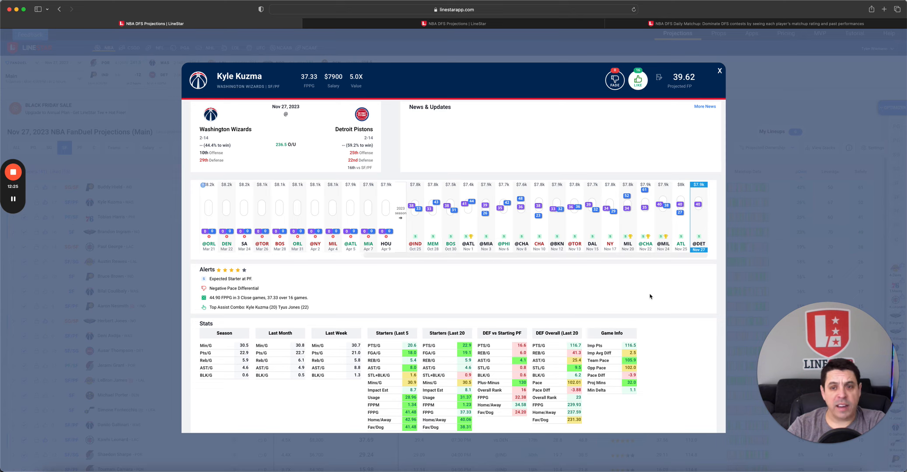
pyautogui.moveTo(654, 294)
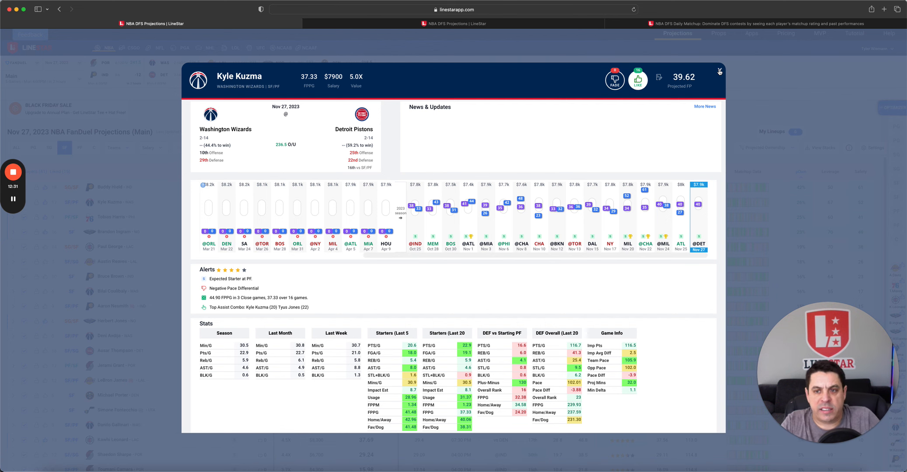
pyautogui.click(720, 71)
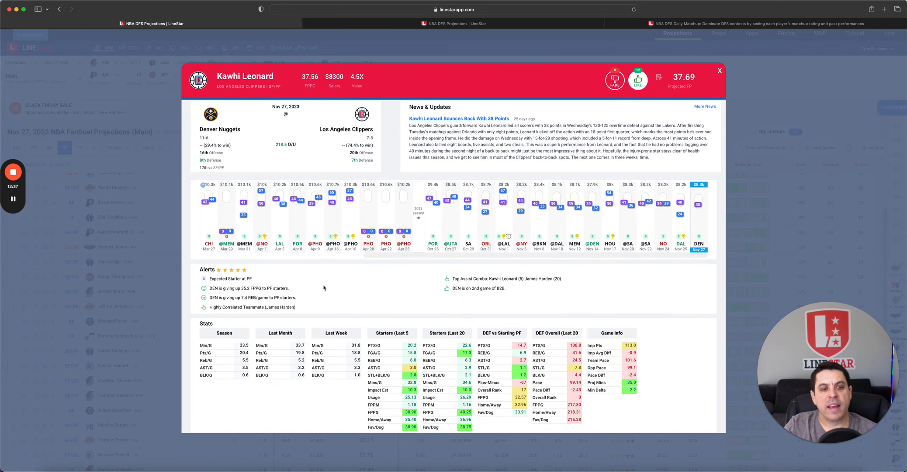
pyautogui.moveTo(334, 284)
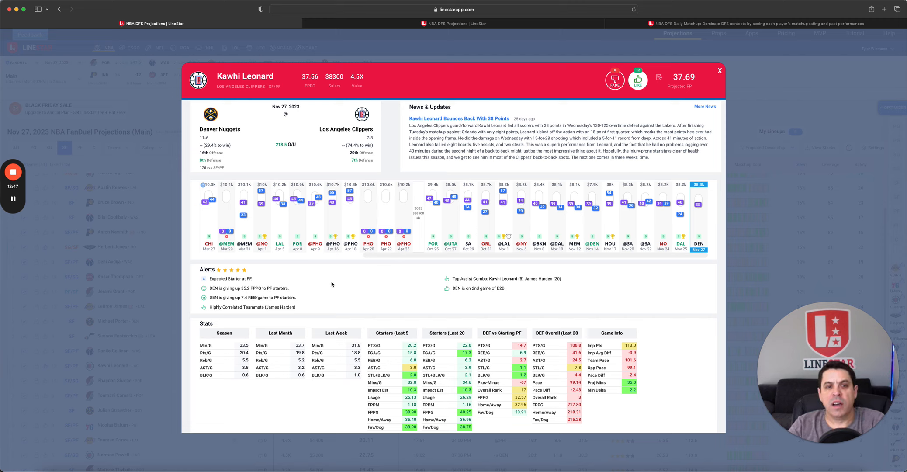
pyautogui.moveTo(337, 283)
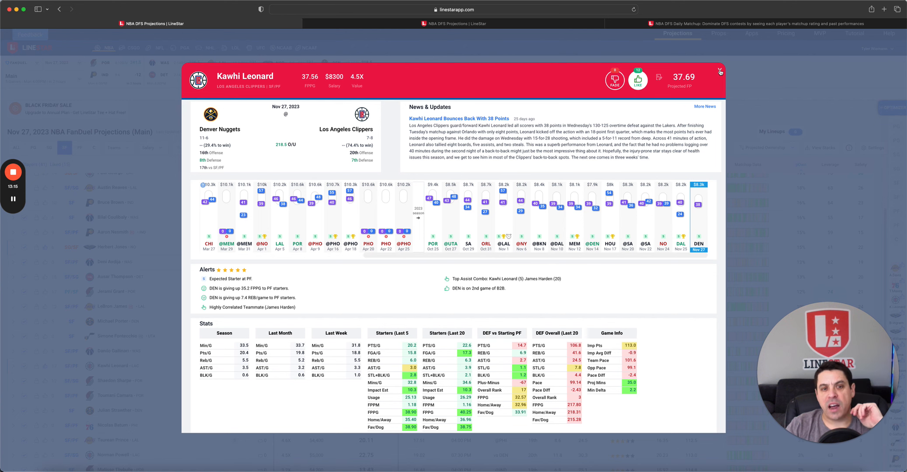
# - Close Kawhi Leonard's card, then review and close LeBron James's card in the DraftKings small forward projections
pyautogui.click(719, 71)
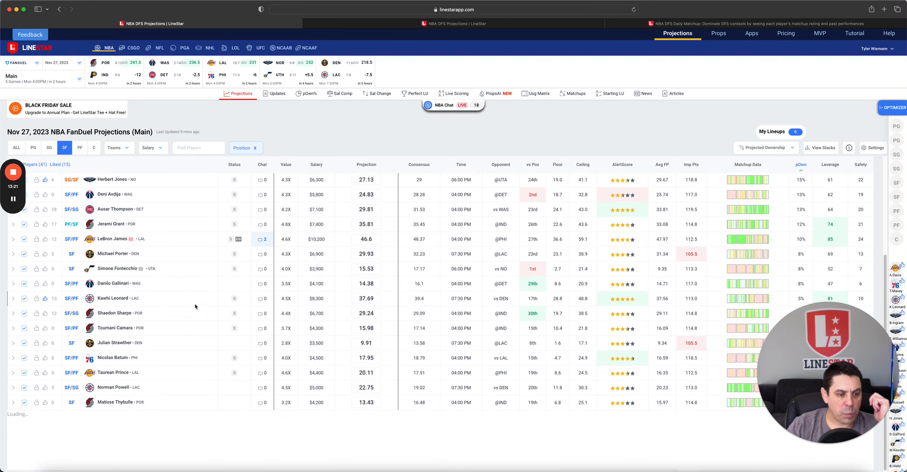
pyautogui.scroll(-3)
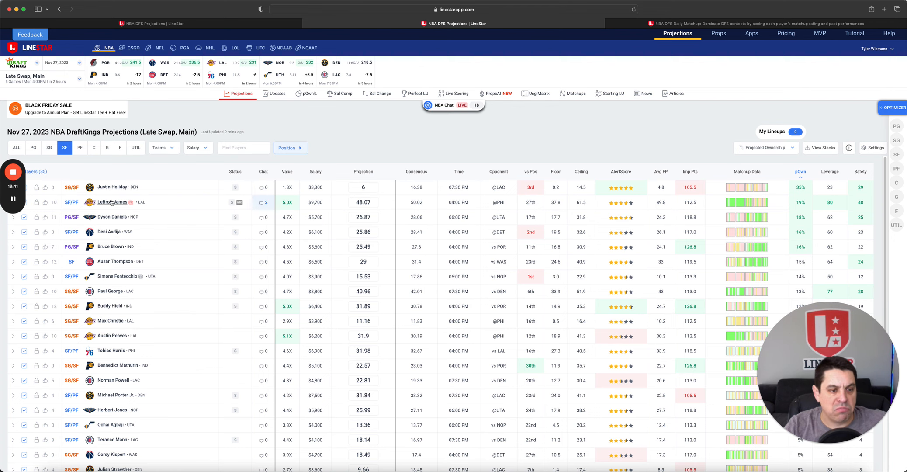
pyautogui.click(112, 202)
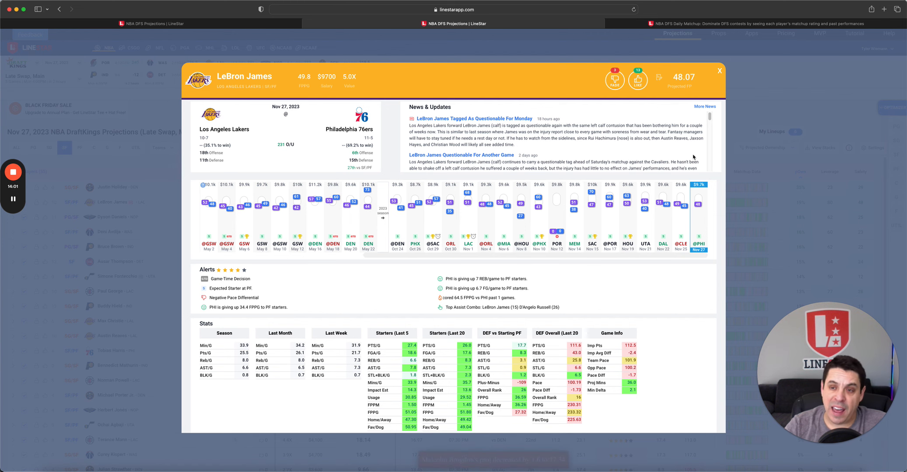
pyautogui.click(721, 70)
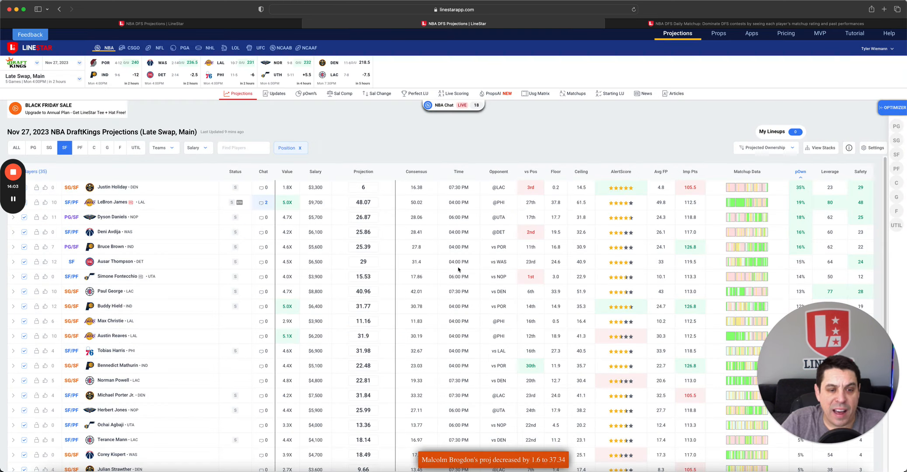
pyautogui.moveTo(145, 229)
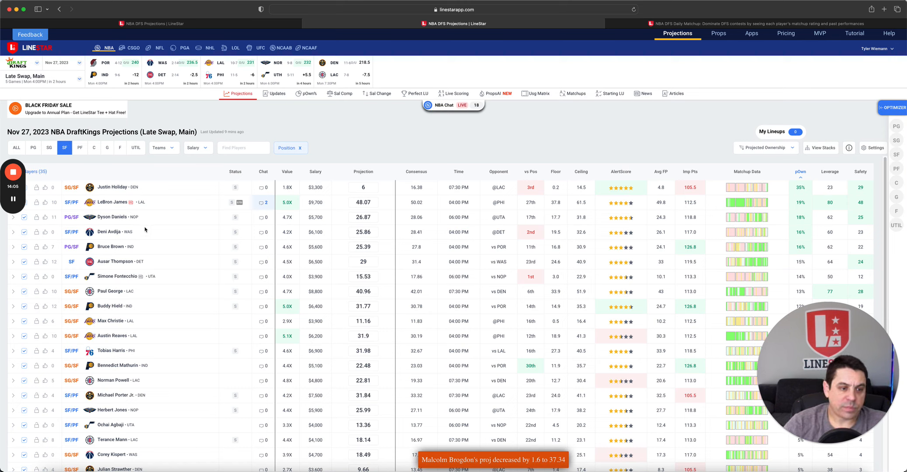
pyautogui.moveTo(184, 244)
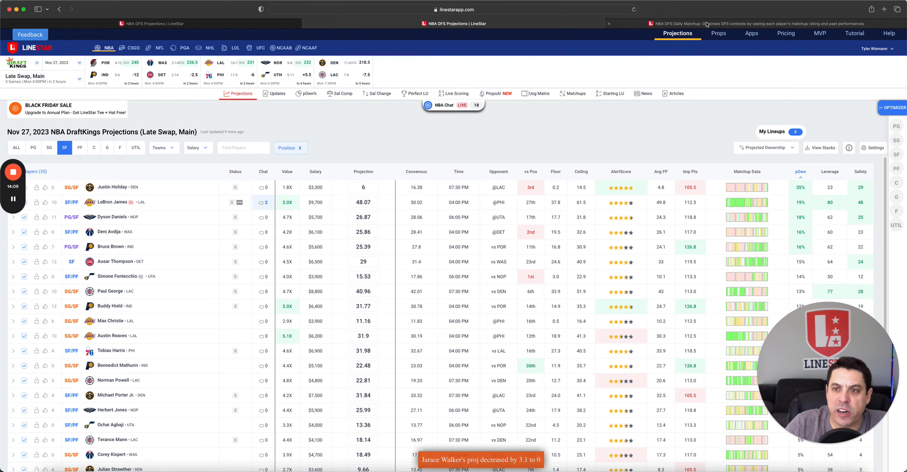
# - Show the small forward Matchups grid and bring up Ausar Thompson's player card
pyautogui.click(576, 93)
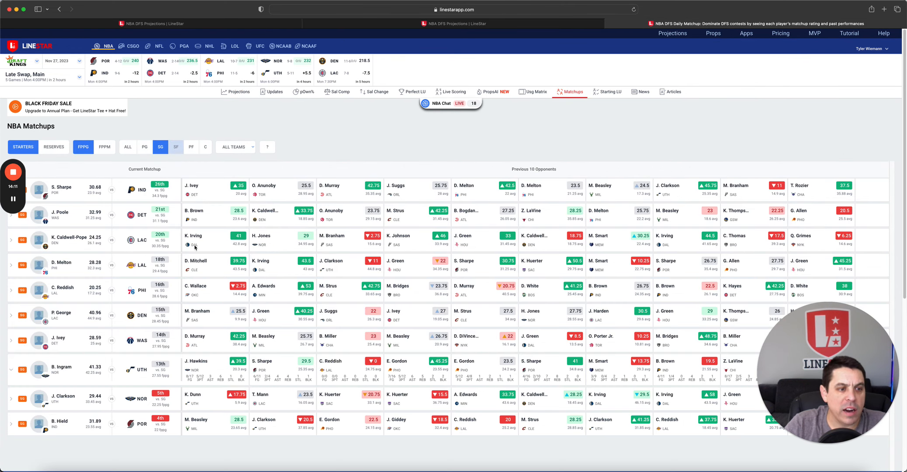
pyautogui.click(175, 147)
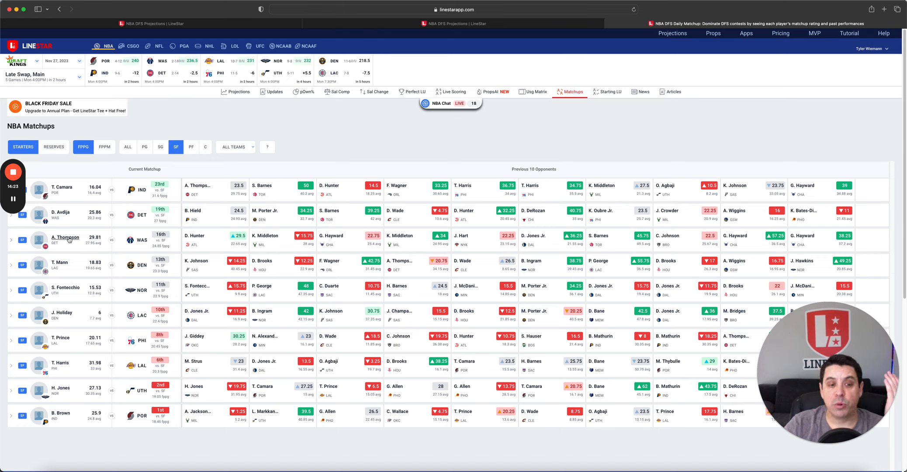
pyautogui.click(65, 237)
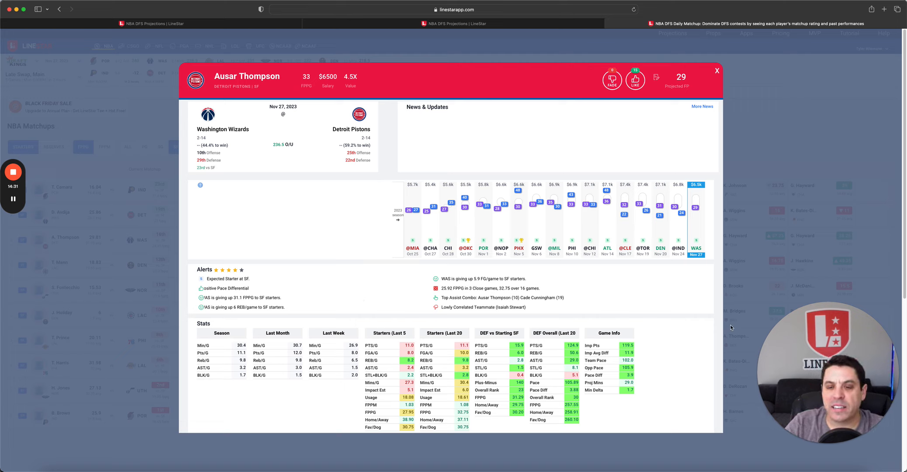
pyautogui.moveTo(586, 308)
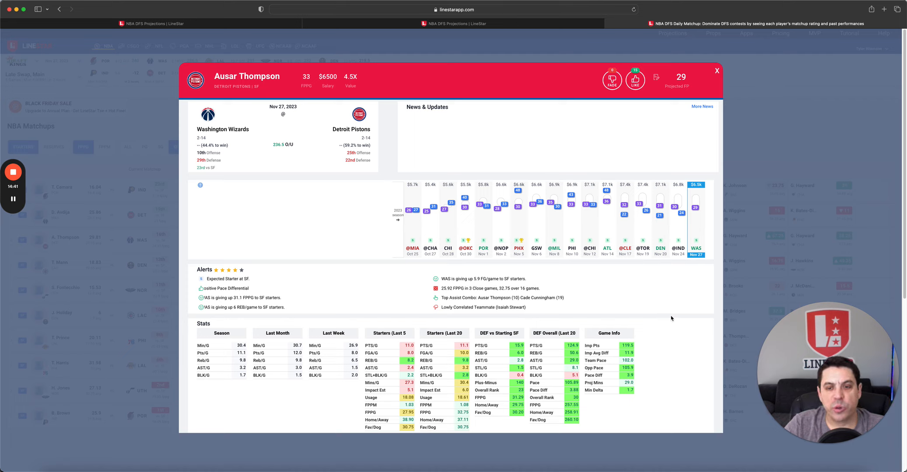
pyautogui.moveTo(668, 315)
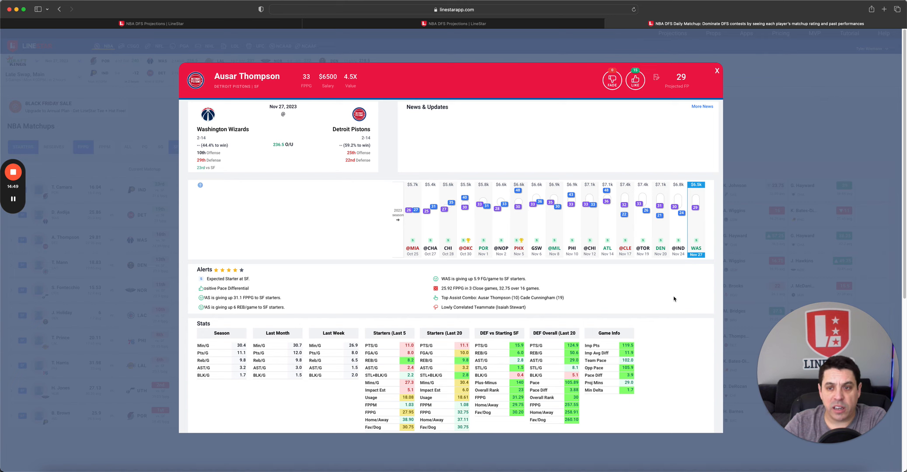
pyautogui.moveTo(708, 94)
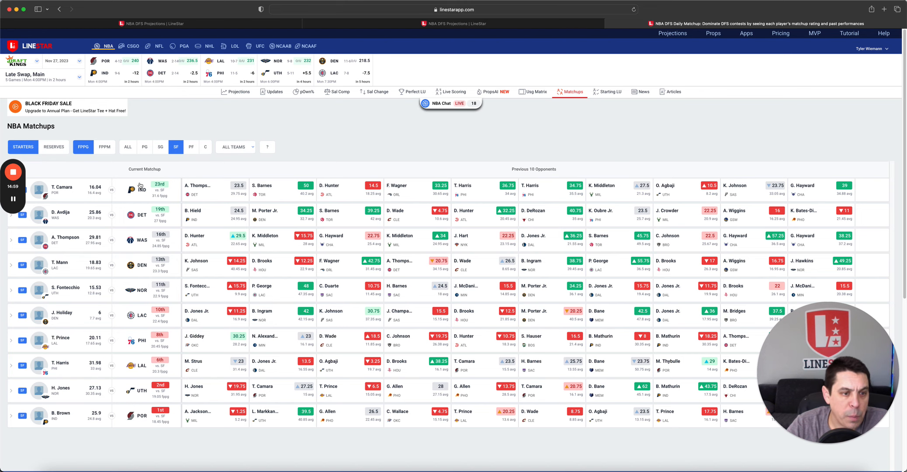
# - Show the FanDuel power forward projections and review Zion Williamson's player card
pyautogui.click(190, 146)
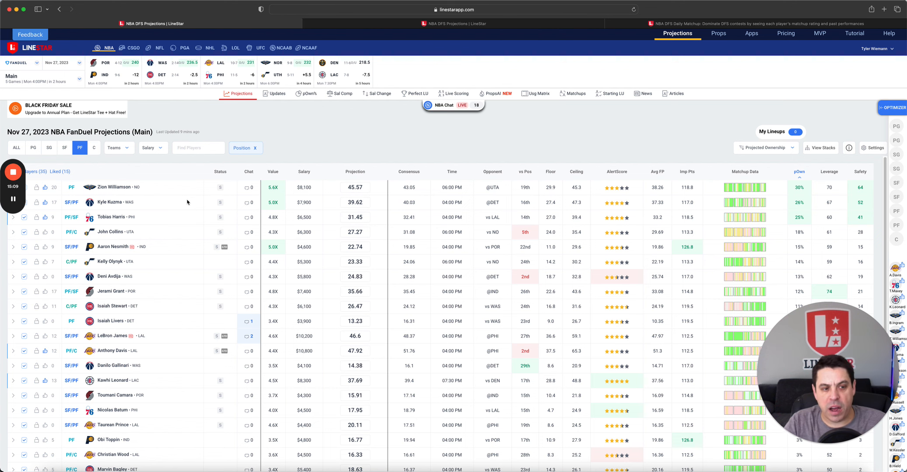
pyautogui.click(113, 187)
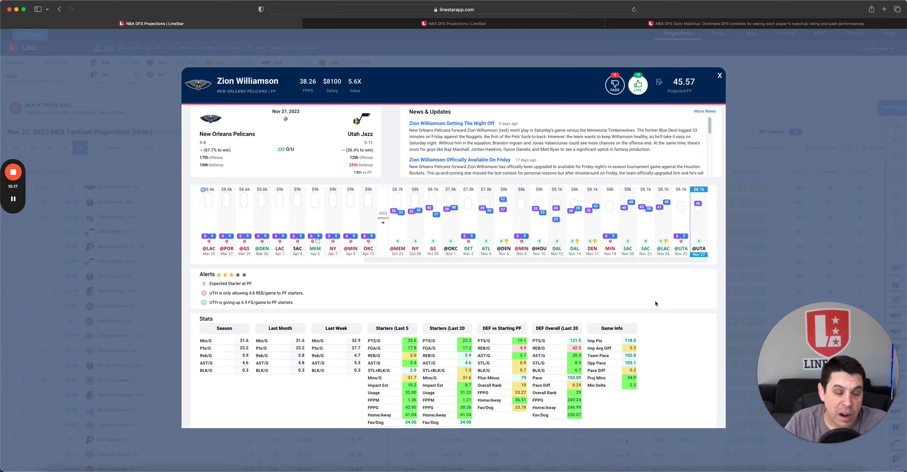
pyautogui.moveTo(652, 298)
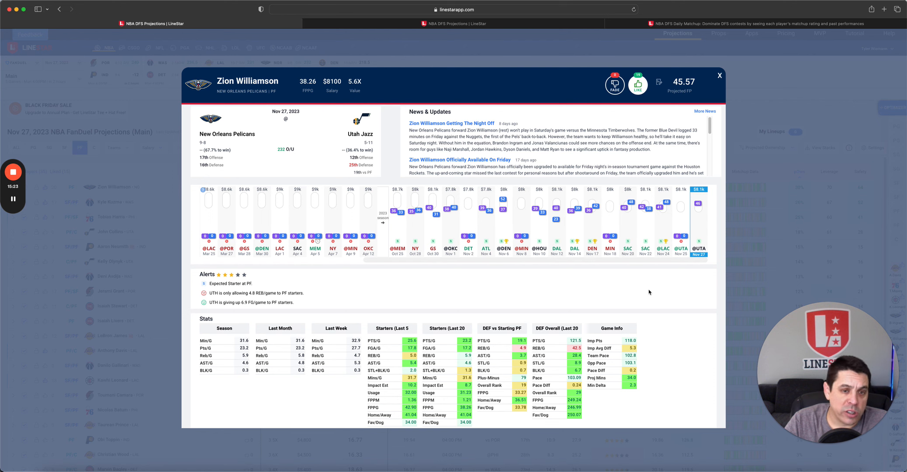
pyautogui.click(721, 75)
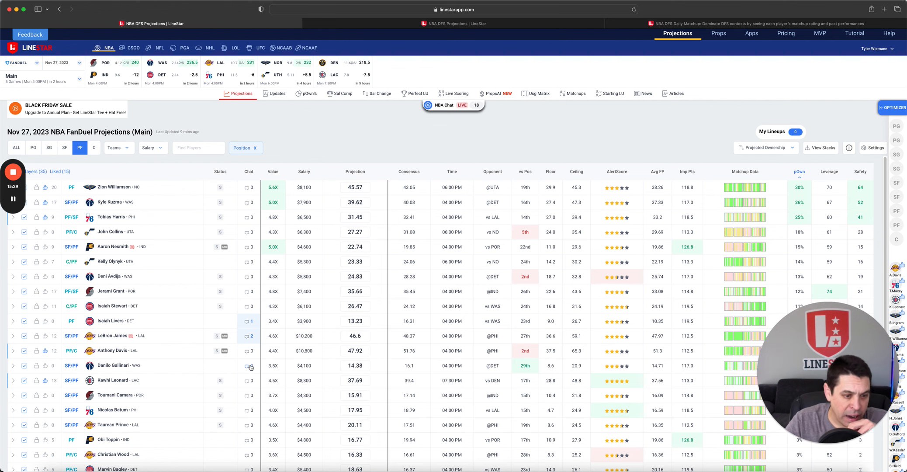
pyautogui.click(111, 350)
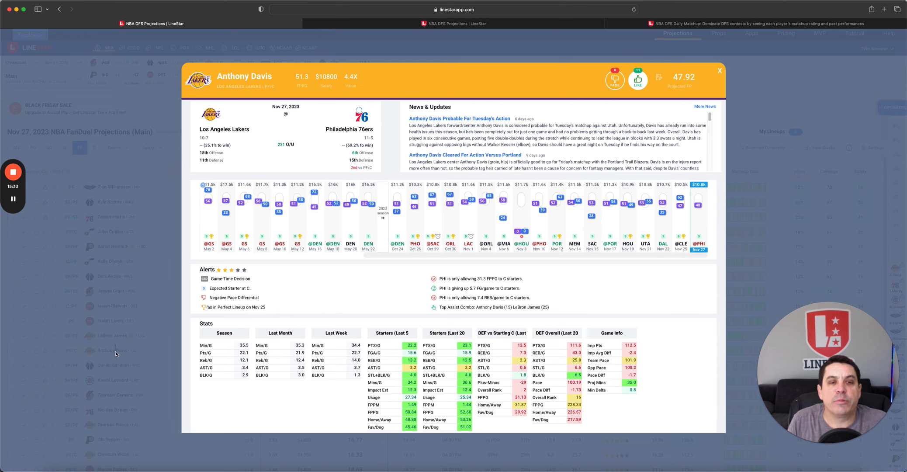
pyautogui.moveTo(746, 291)
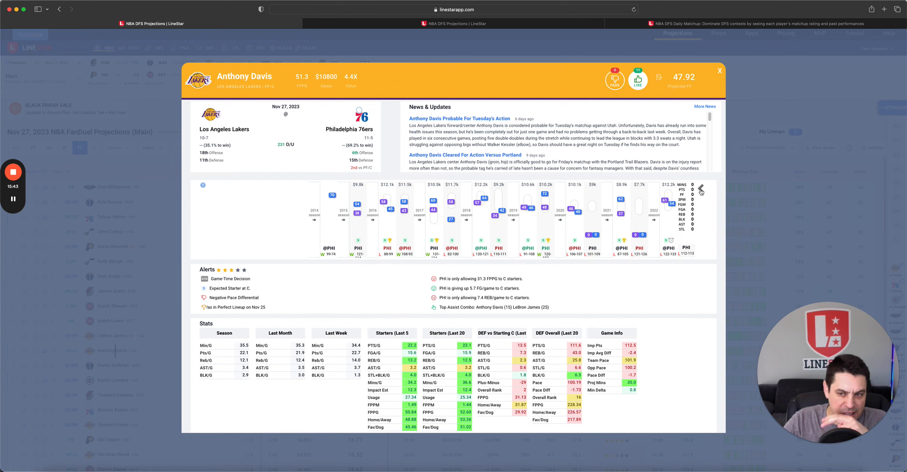
pyautogui.click(701, 189)
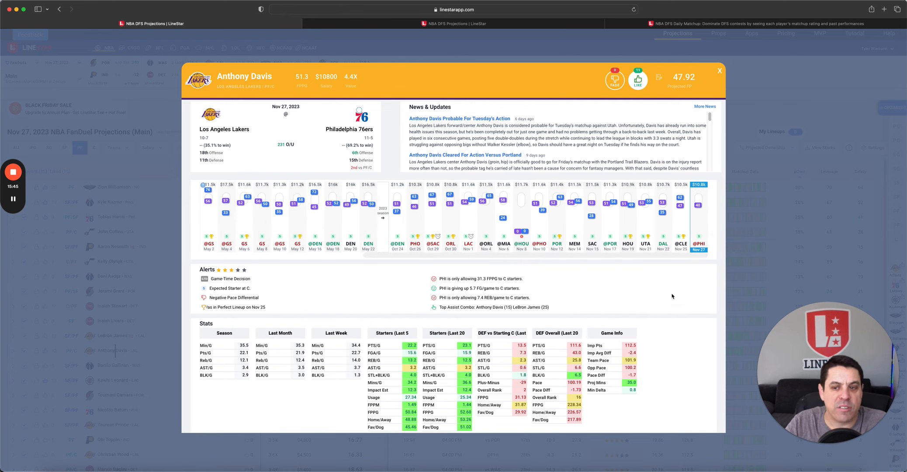
pyautogui.moveTo(678, 288)
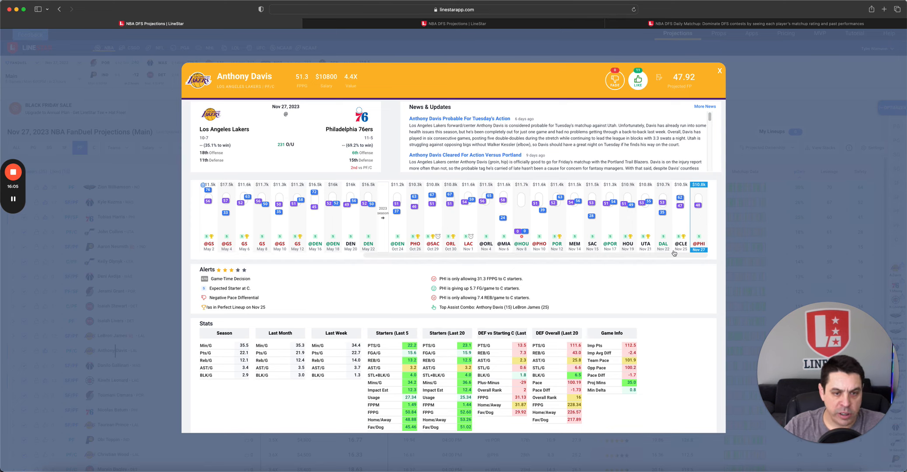
pyautogui.click(721, 70)
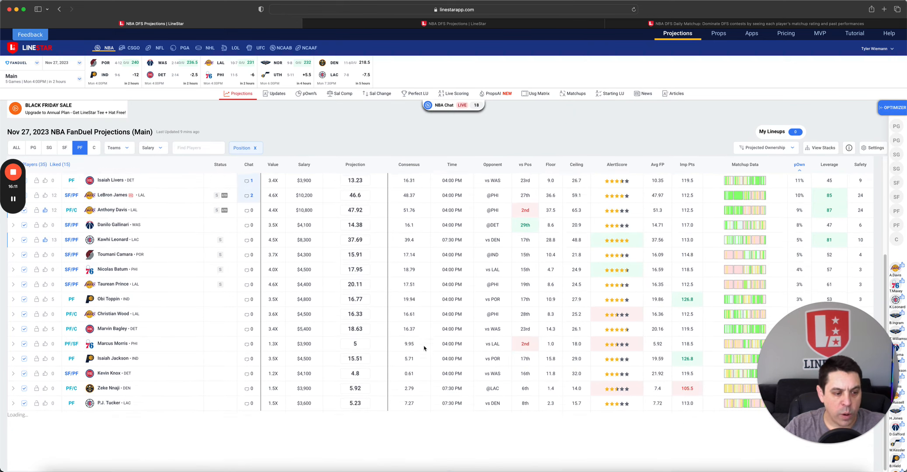
# - Review and close Isaiah Livers's player card in the DraftKings power forward projections
pyautogui.scroll(-3)
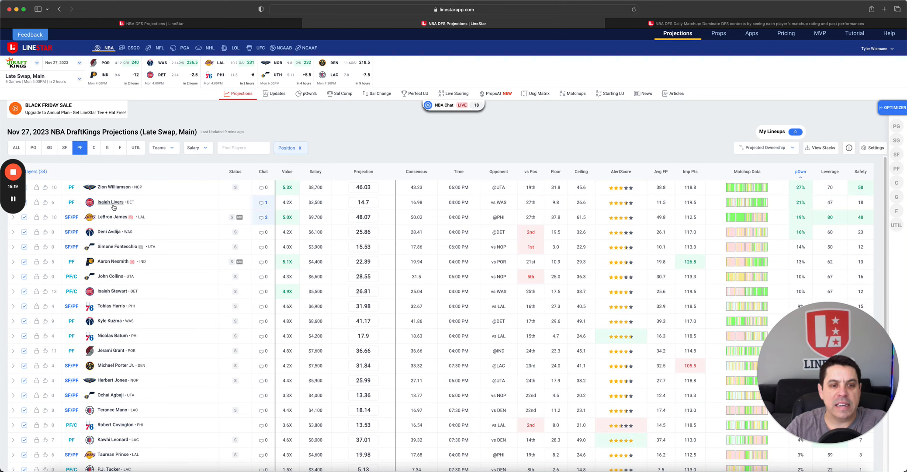
pyautogui.click(110, 202)
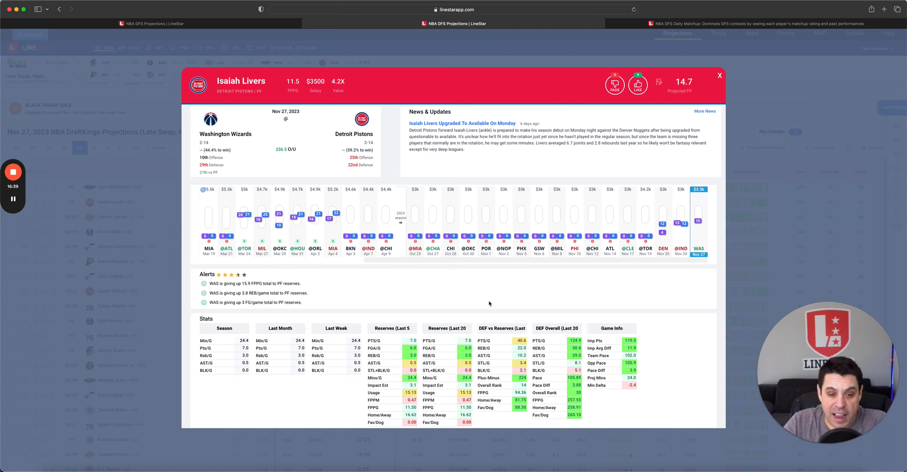
pyautogui.moveTo(438, 376)
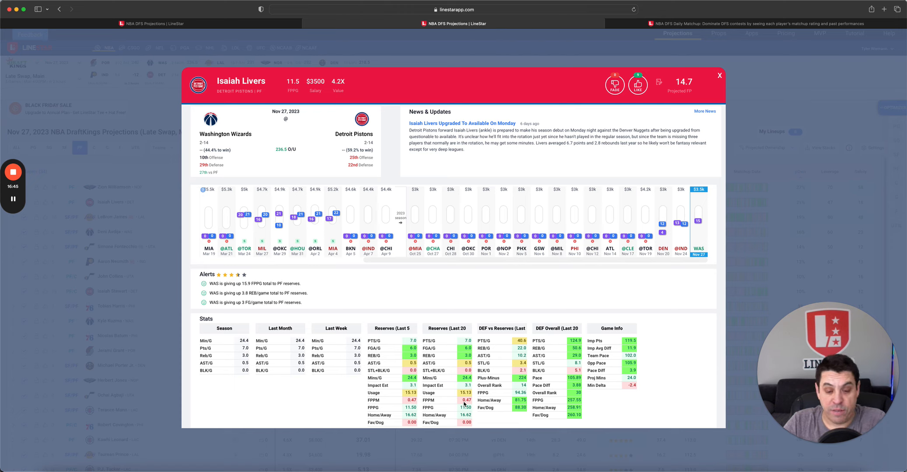
pyautogui.moveTo(456, 404)
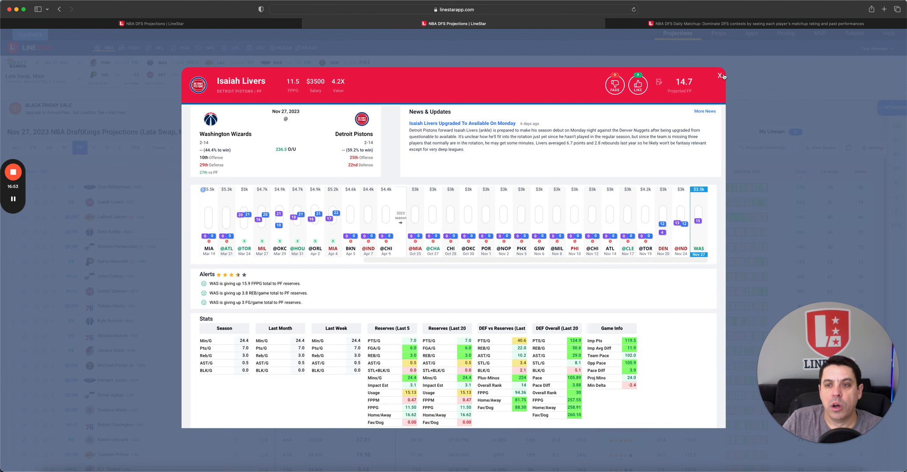
pyautogui.click(719, 75)
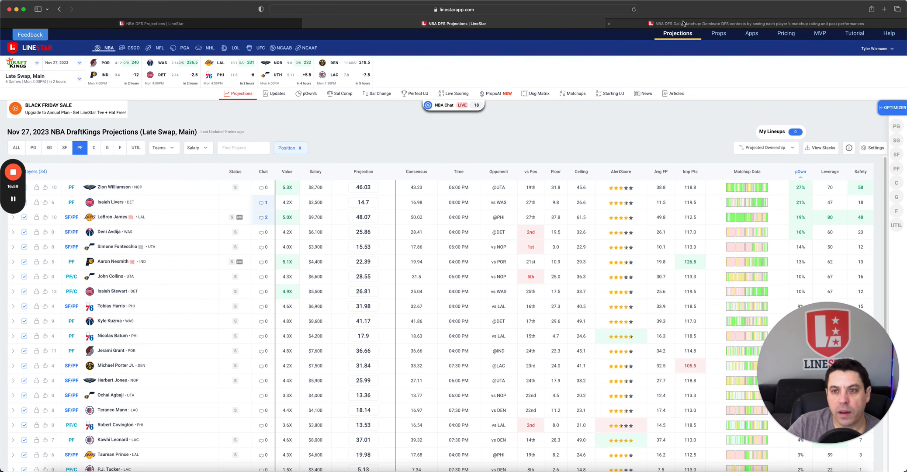
# - Show the power forward Matchups grid and close Aaron Nesmith's player card after review
pyautogui.click(573, 92)
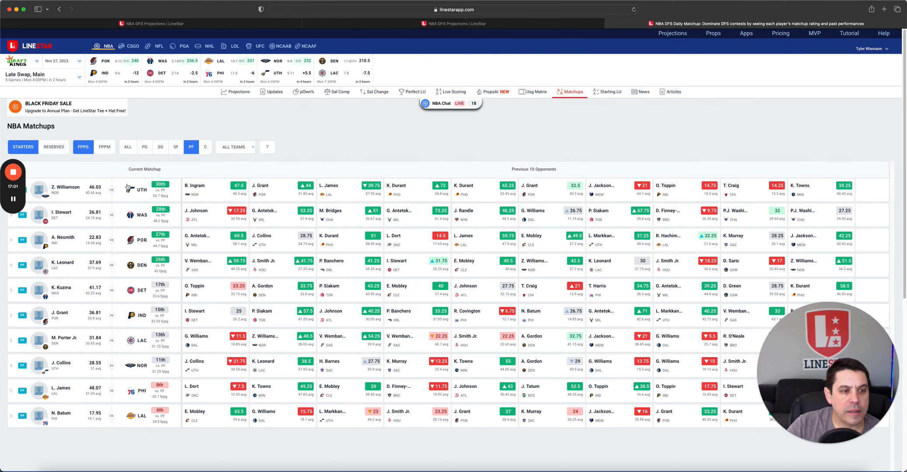
pyautogui.moveTo(389, 147)
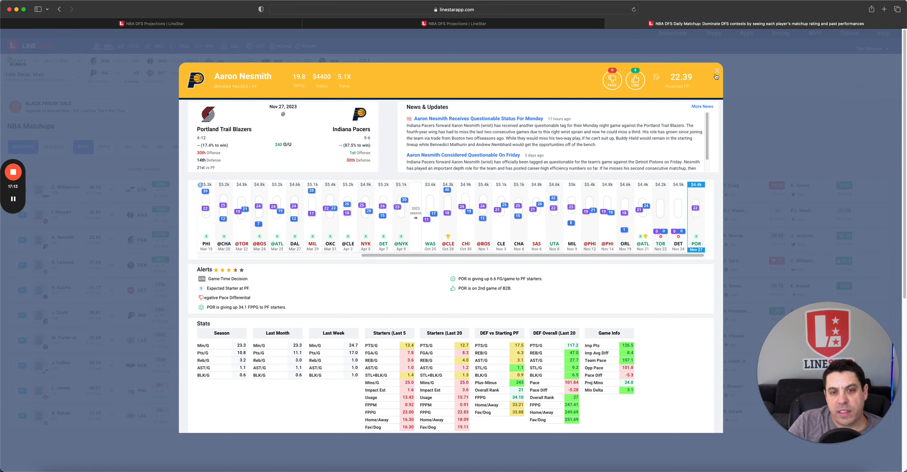
pyautogui.click(716, 72)
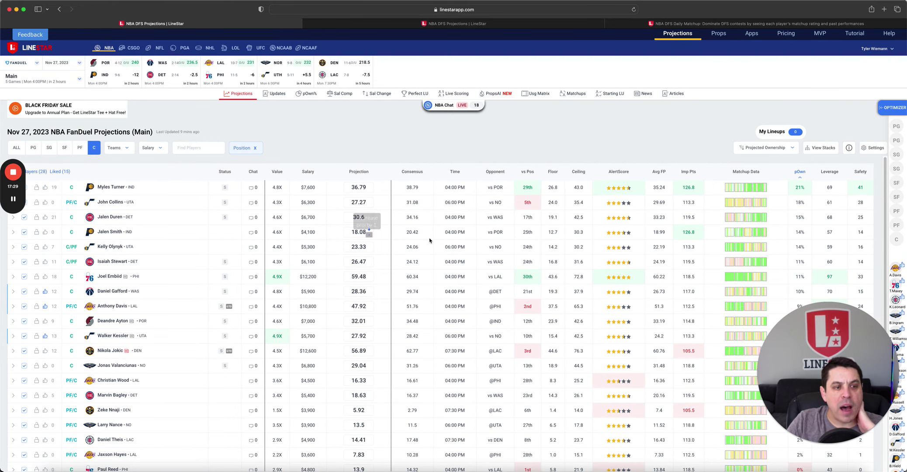
pyautogui.moveTo(516, 237)
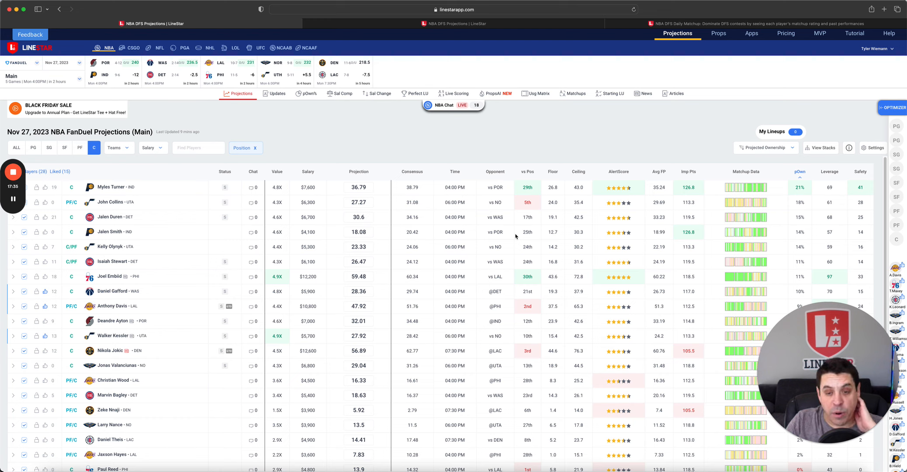
pyautogui.click(110, 202)
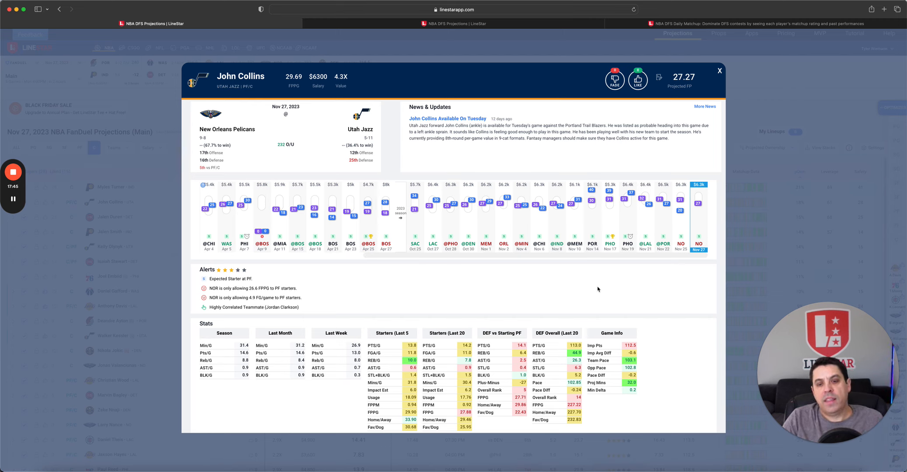
pyautogui.moveTo(587, 286)
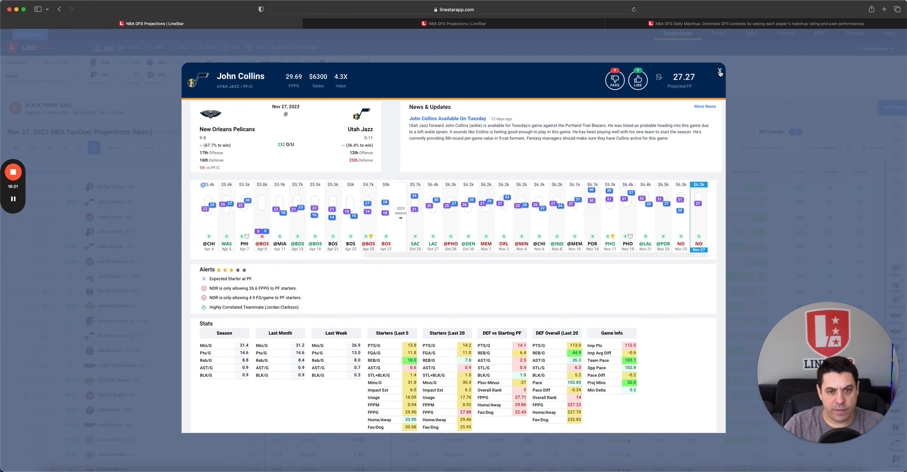
pyautogui.click(720, 71)
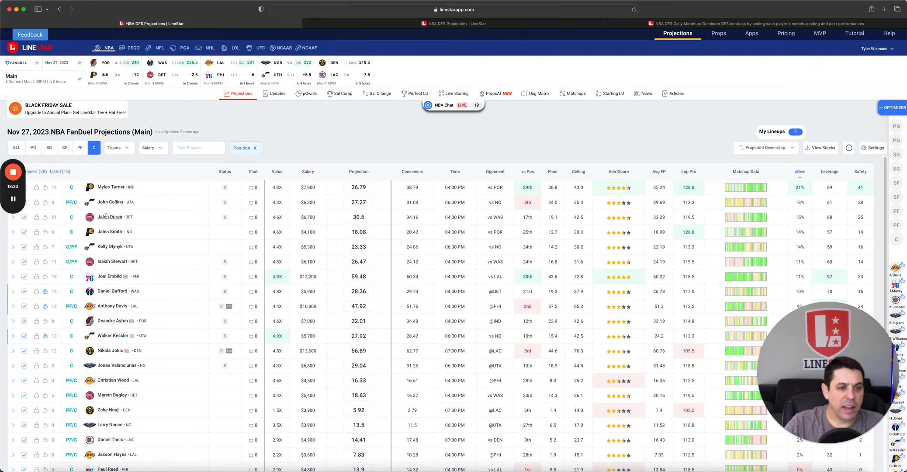
# - Review and close Jalen Duren's and Myles Turner's player cards in the FanDuel center projections
pyautogui.click(110, 217)
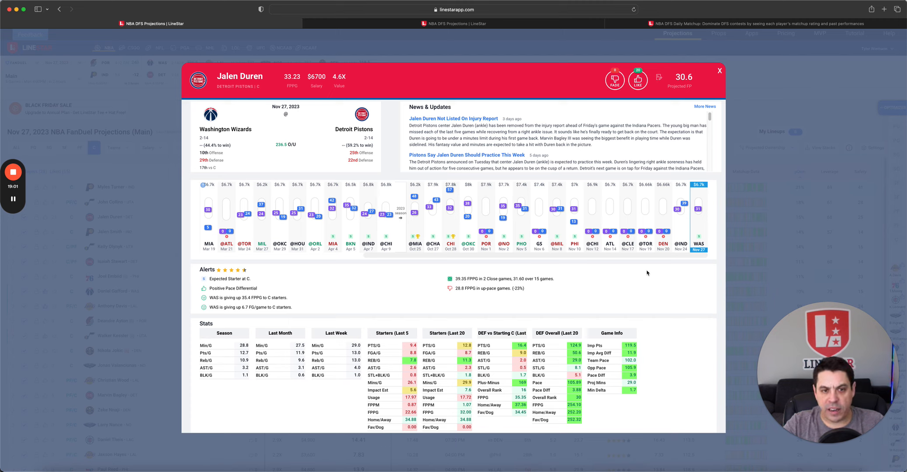
pyautogui.moveTo(681, 138)
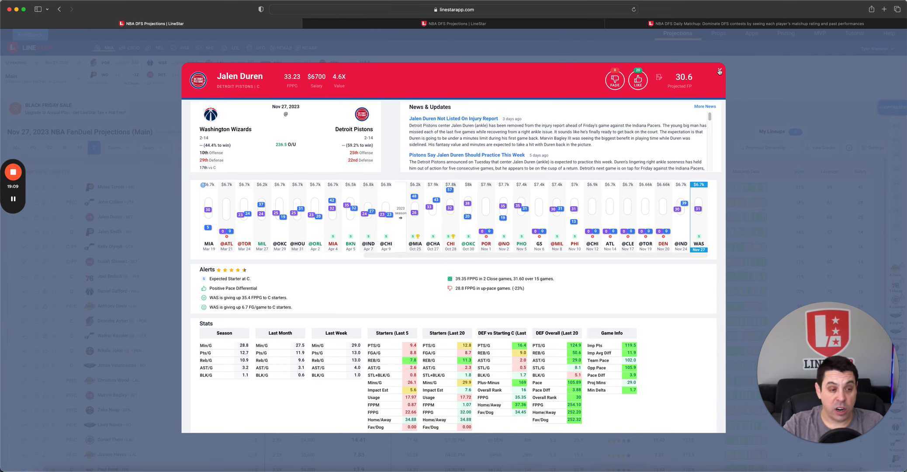
pyautogui.click(719, 71)
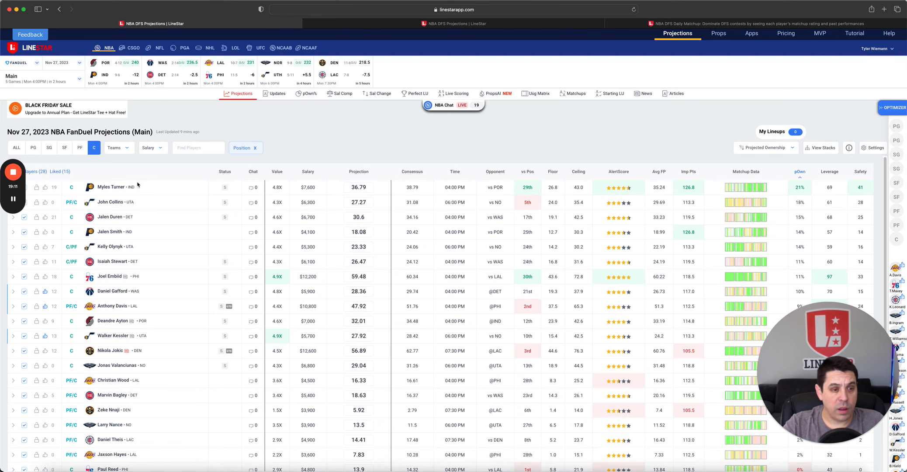
pyautogui.click(110, 188)
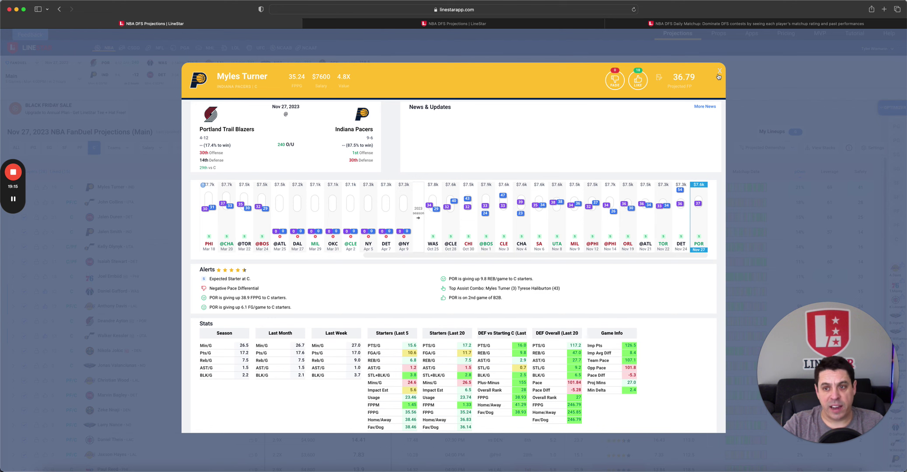
pyautogui.click(719, 70)
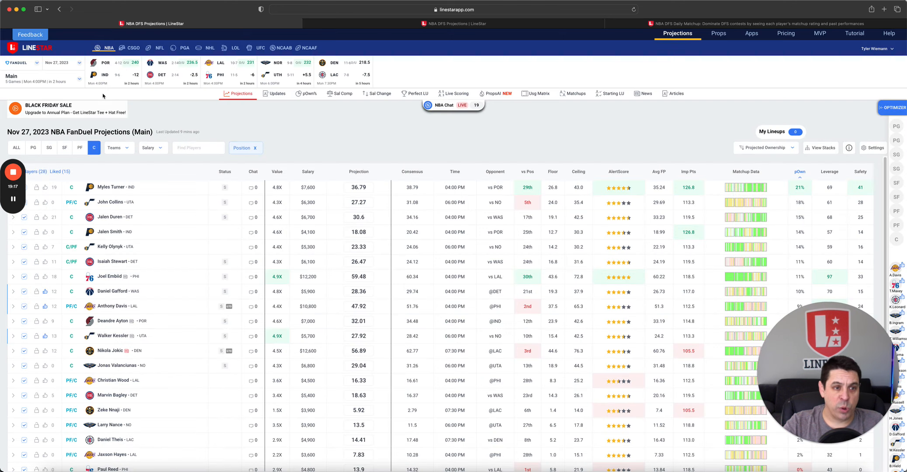
pyautogui.moveTo(181, 121)
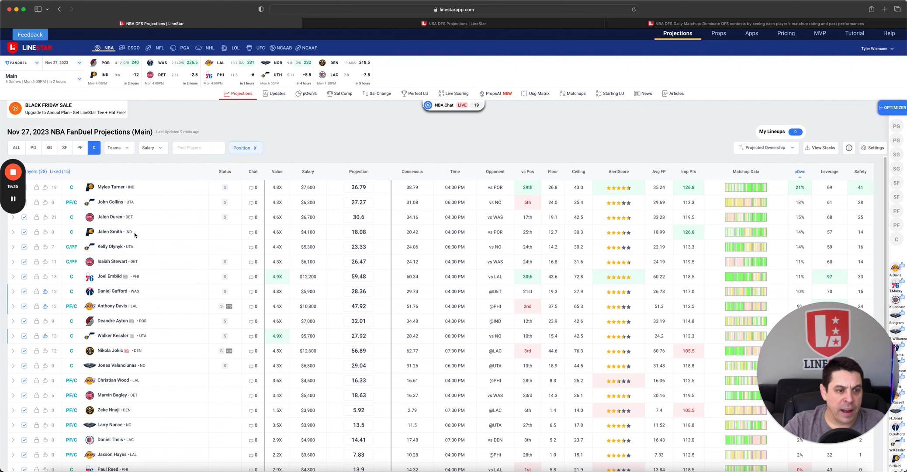
# - Review Jalen Smith's player card in the center projections and close it
pyautogui.click(110, 232)
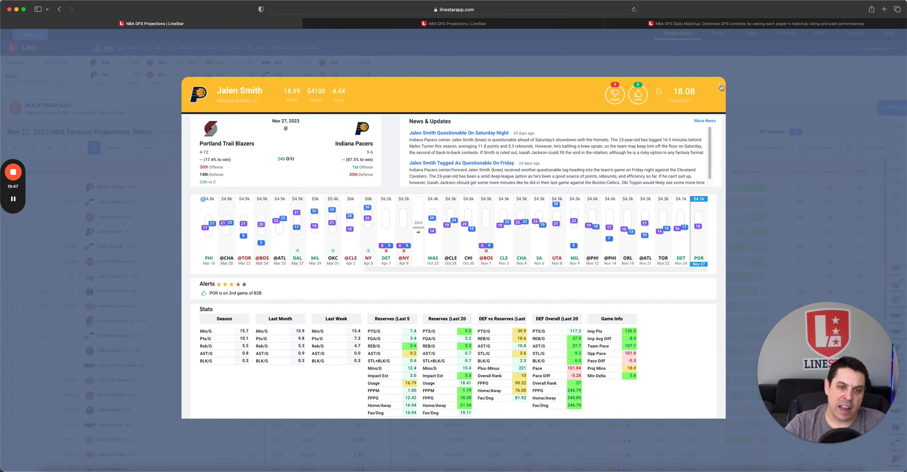
pyautogui.click(721, 88)
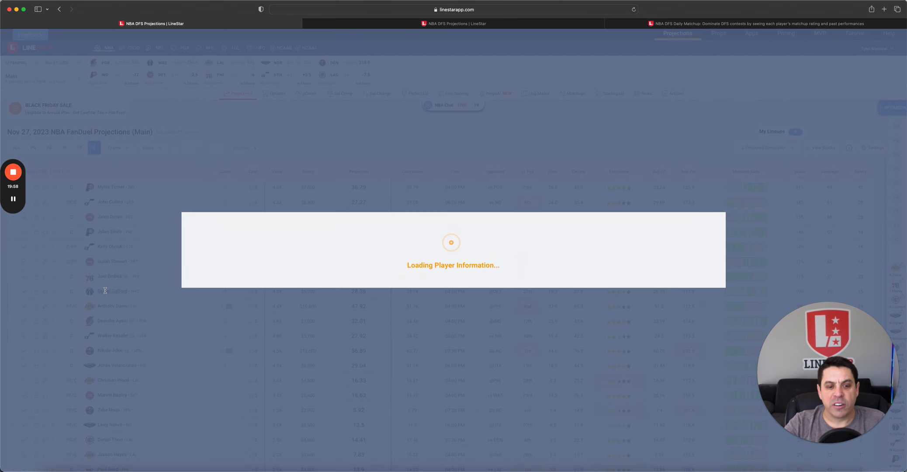
# - Review and close Daniel Gafford's player card, then bring up Walker Kessler's card
pyautogui.click(113, 291)
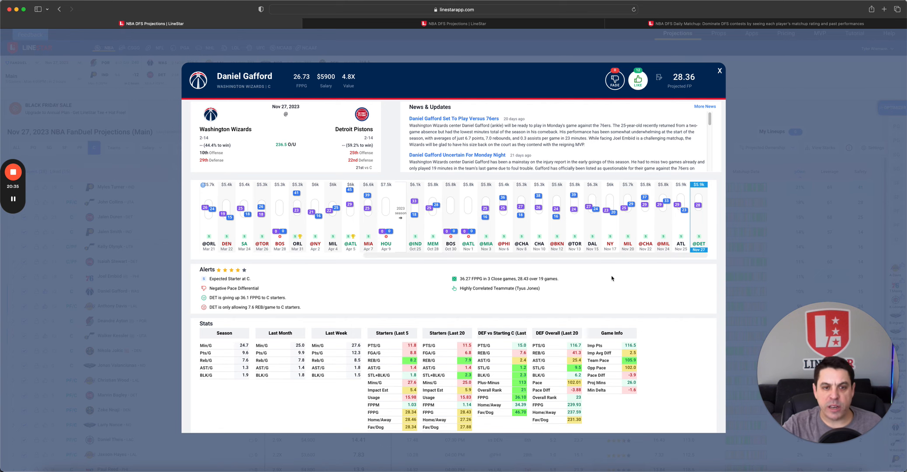
pyautogui.moveTo(646, 311)
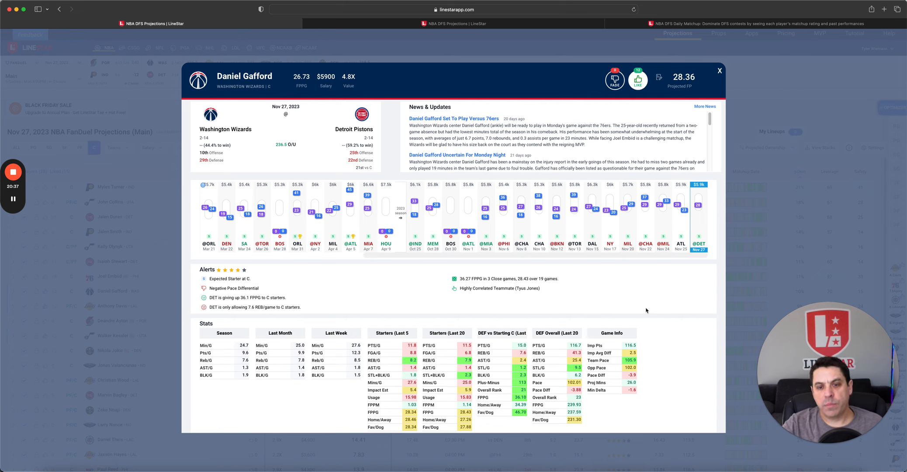
pyautogui.moveTo(649, 257)
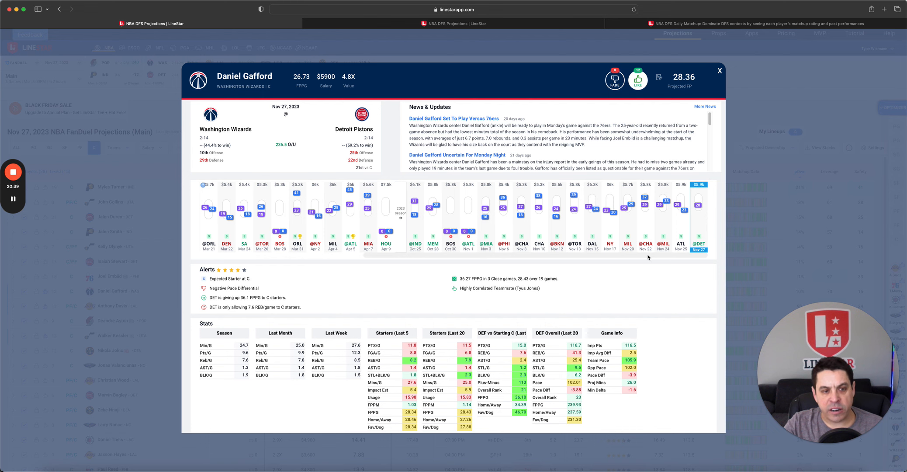
pyautogui.click(720, 70)
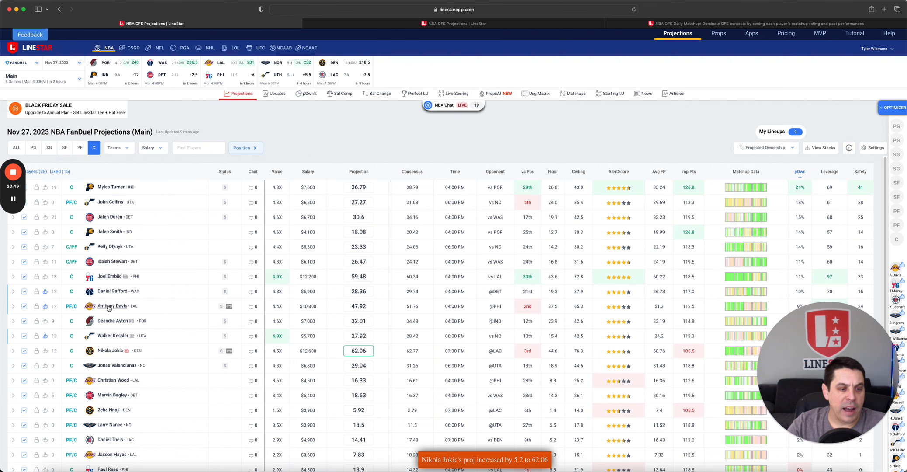
pyautogui.click(113, 335)
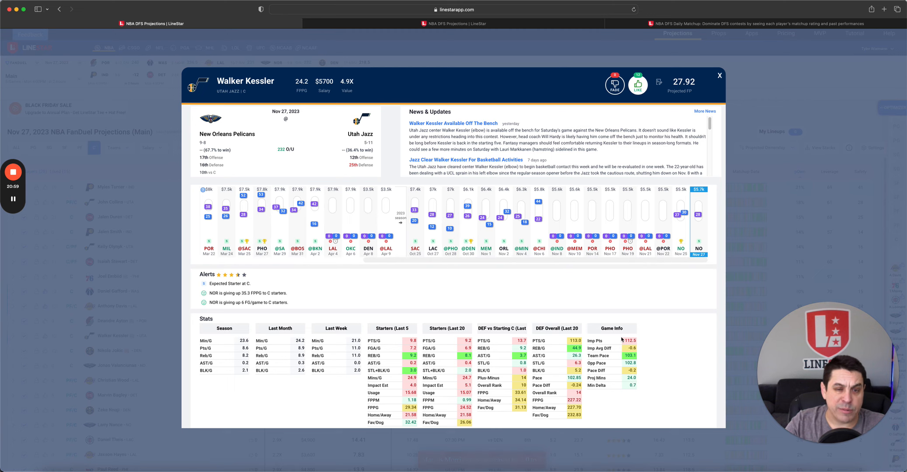
pyautogui.moveTo(558, 304)
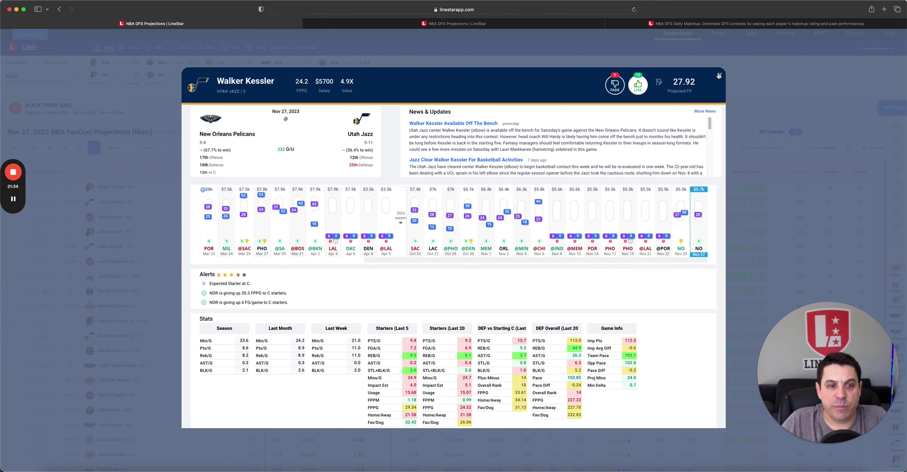
# - Close Walker Kessler's player card after reviewing it
pyautogui.click(719, 75)
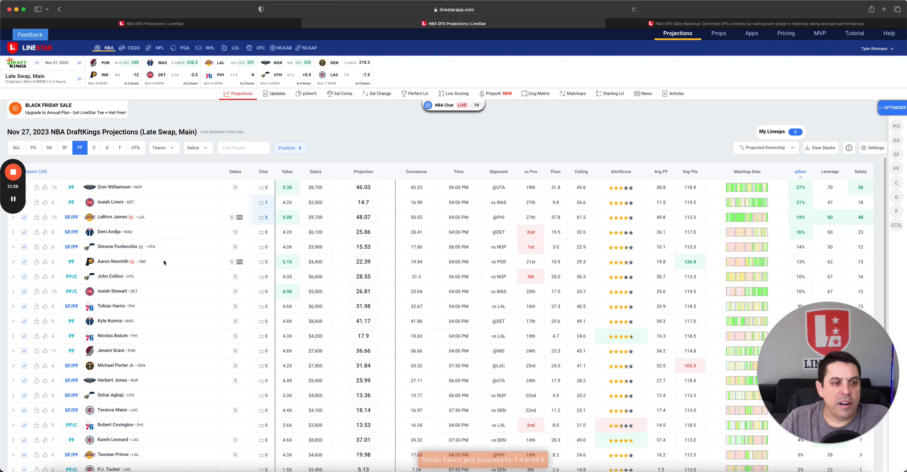
# - Filter DraftKings projections to centers and review Kelly Olynyk's player details
pyautogui.click(94, 148)
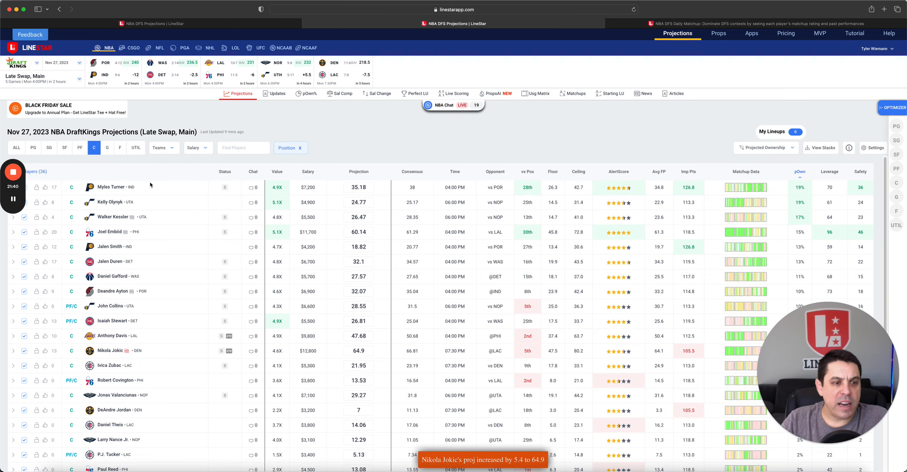
pyautogui.moveTo(166, 189)
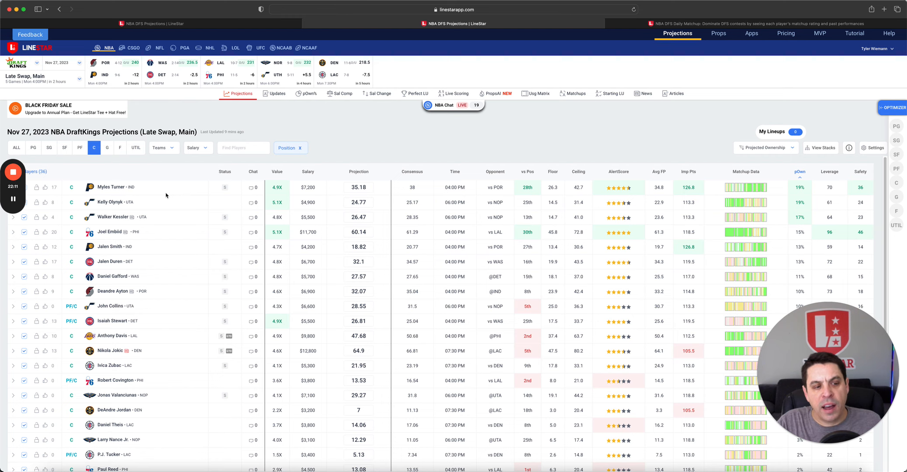
pyautogui.moveTo(116, 204)
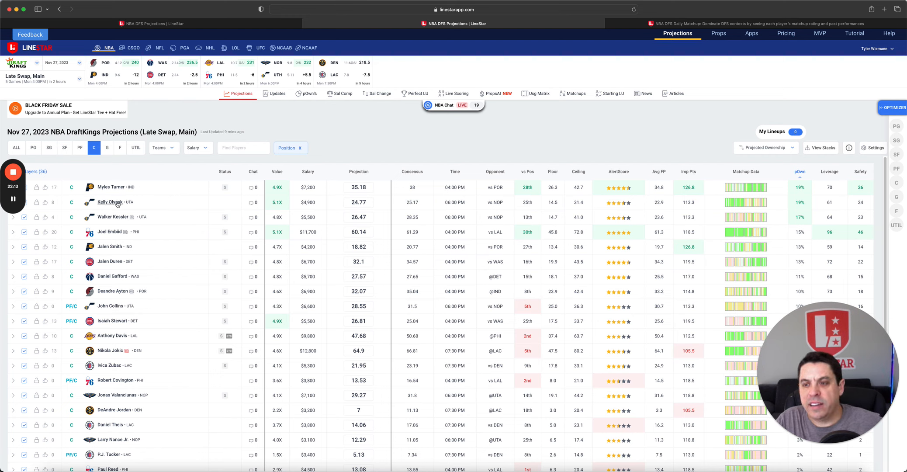
pyautogui.click(109, 202)
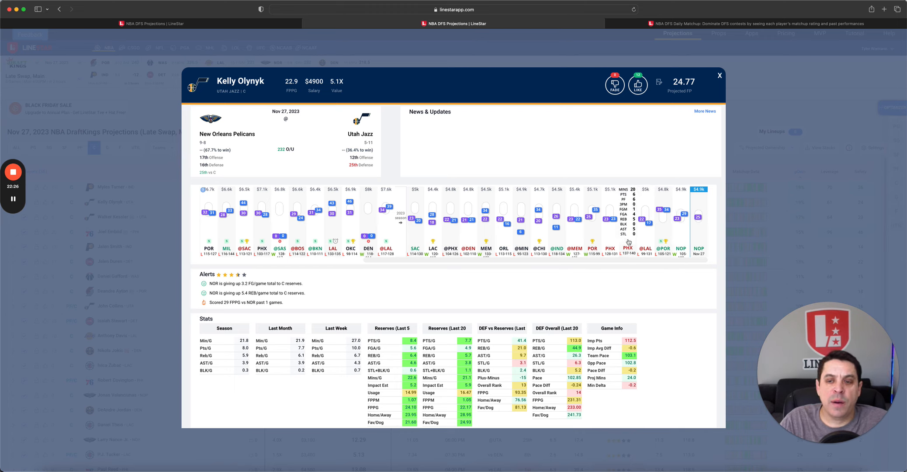
pyautogui.click(721, 75)
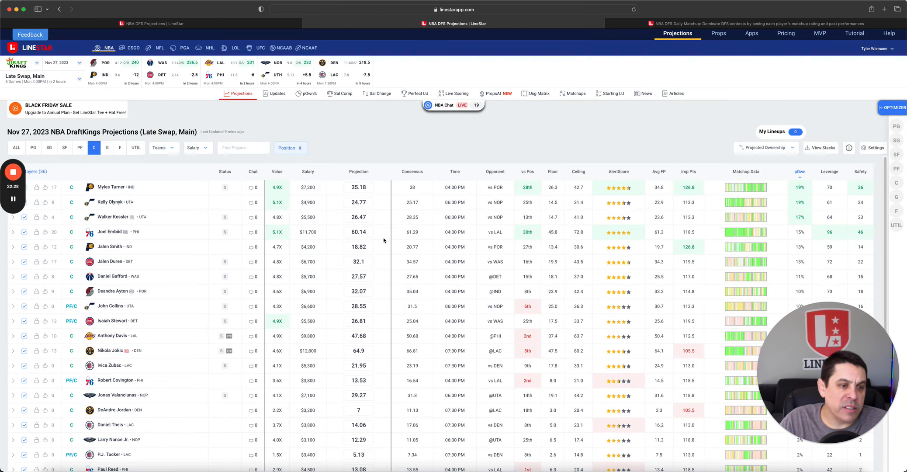
pyautogui.moveTo(171, 203)
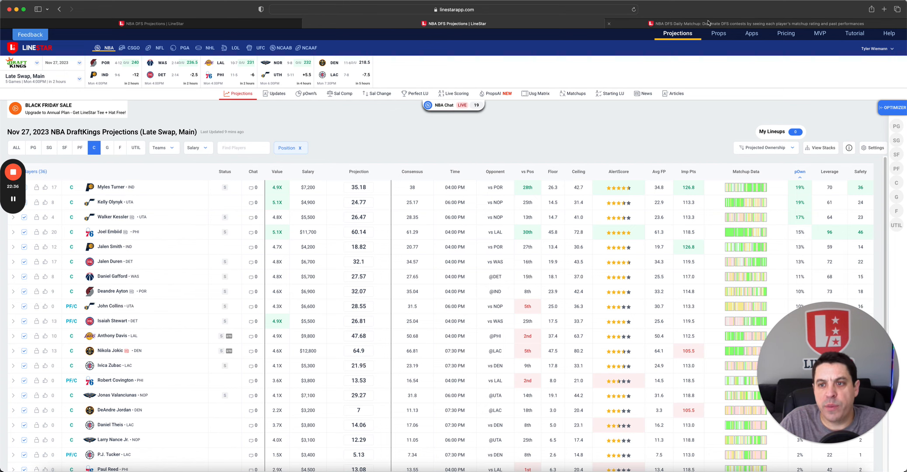
# - Show the NBA Matchups grid limited to centers' previous opponents
pyautogui.click(577, 93)
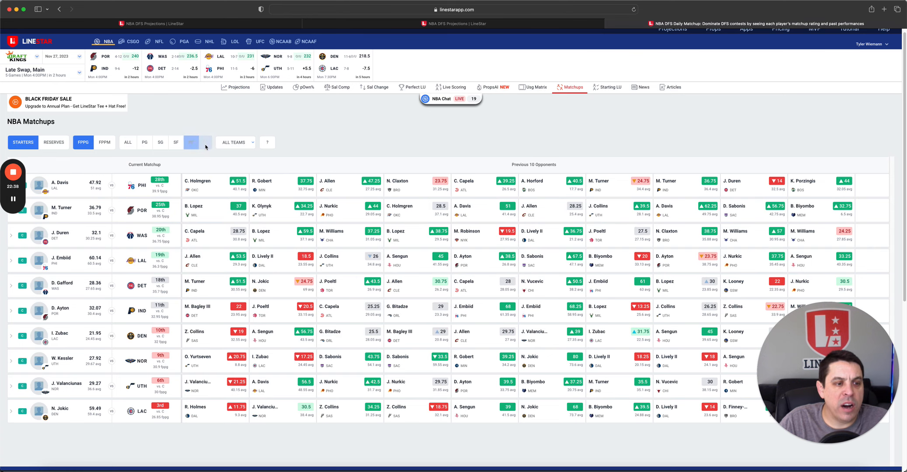
pyautogui.click(204, 141)
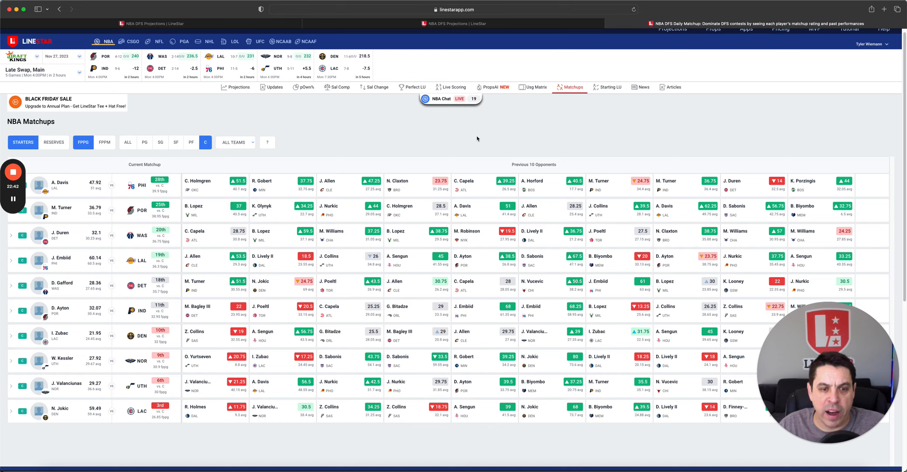
pyautogui.moveTo(310, 209)
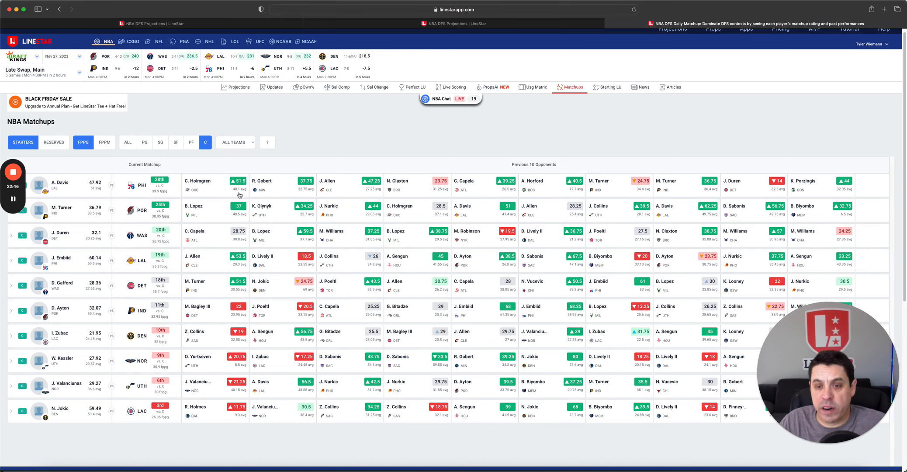
pyautogui.moveTo(213, 194)
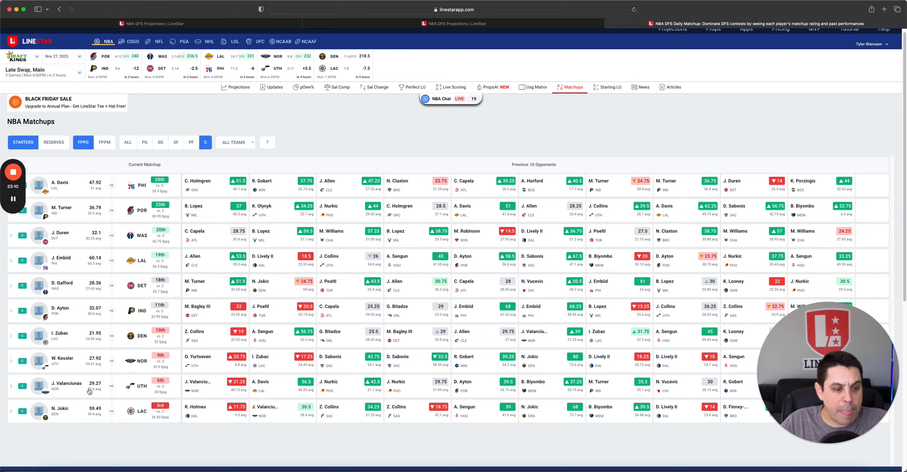
# - Review Walker Kessler's player details and expand his per-game previous-opponent stats
pyautogui.click(63, 357)
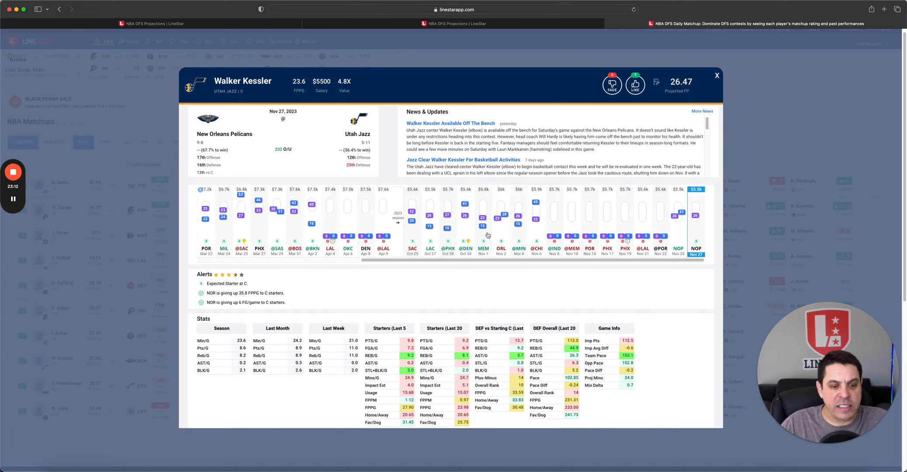
pyautogui.click(717, 75)
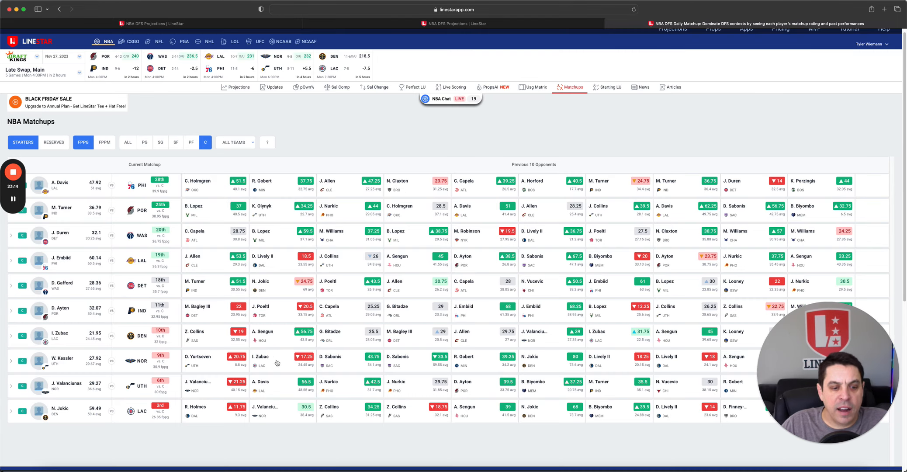
pyautogui.click(10, 364)
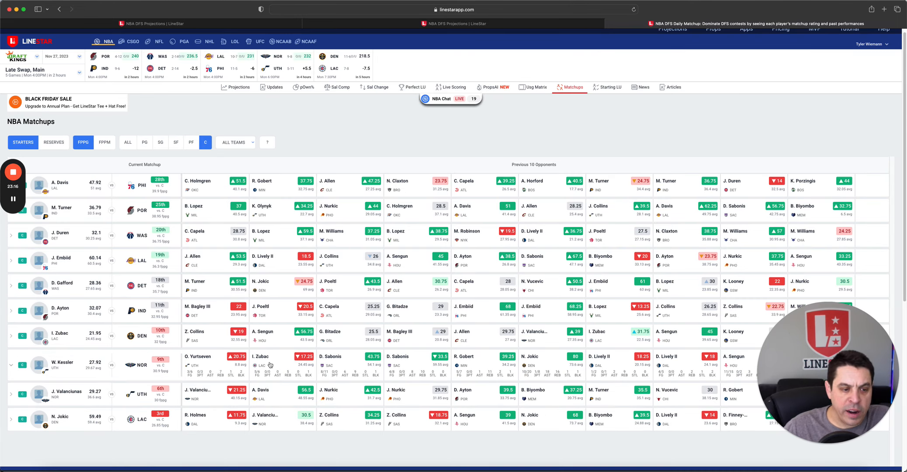